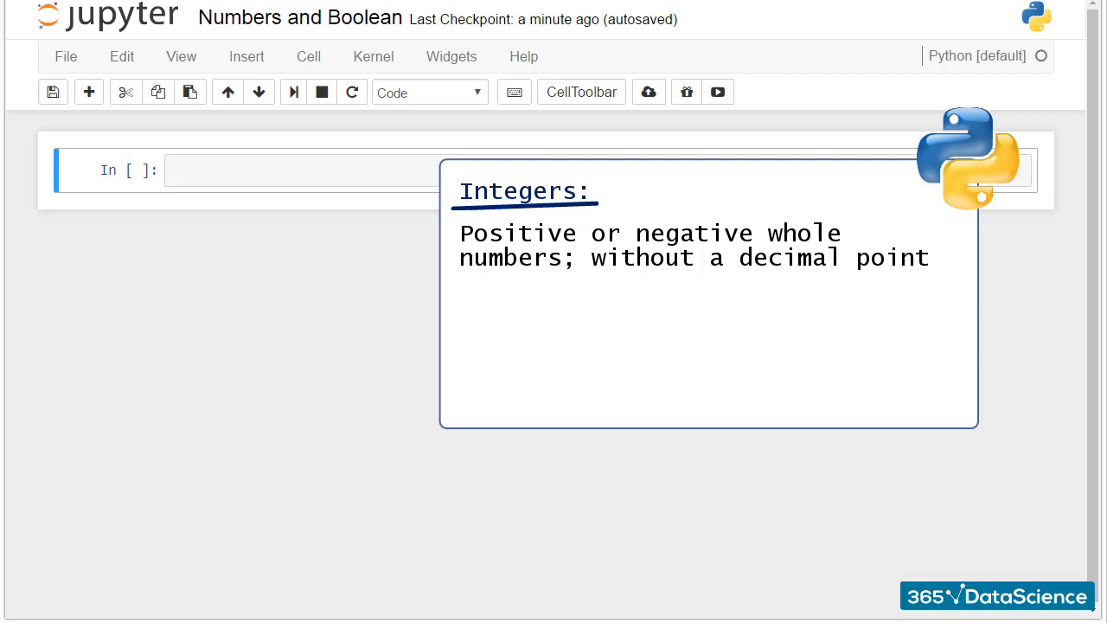
- Assign x1 = 5, then check type(x1) and type(-6), both returning int
{"action": "left_click", "coordinate": [303, 170]}
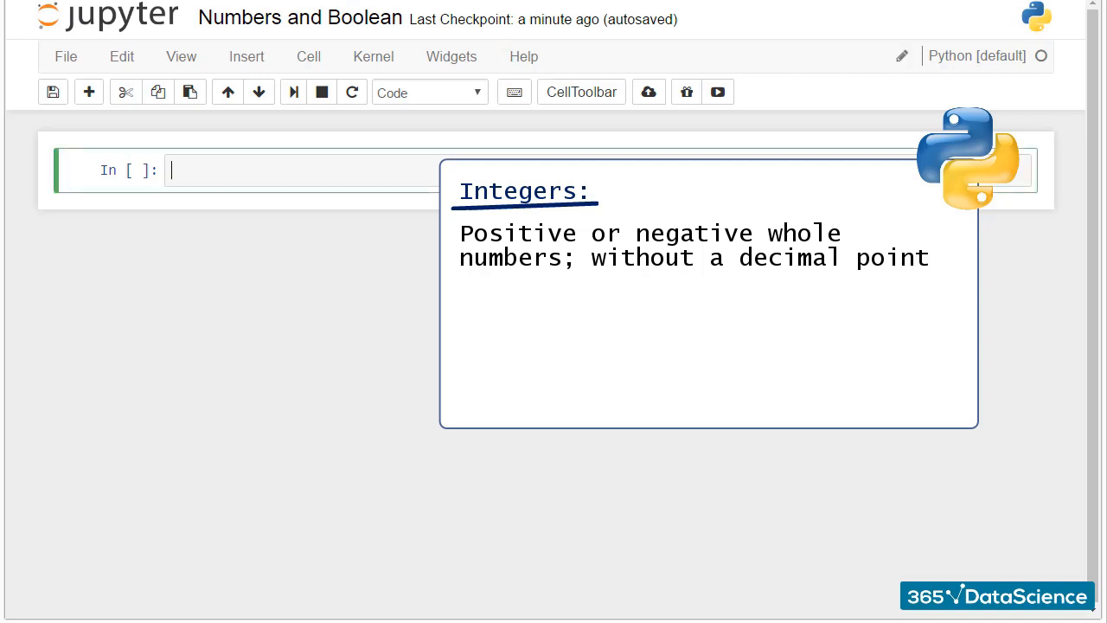
{"action": "type", "text": "x1 = 5"}
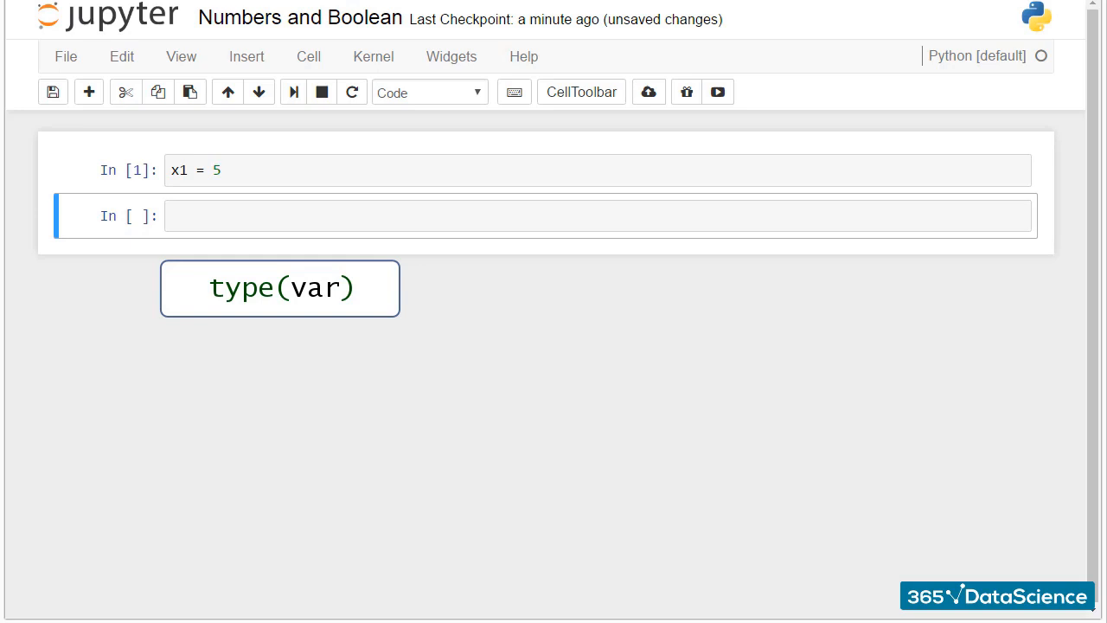
{"action": "type", "text": "type()"}
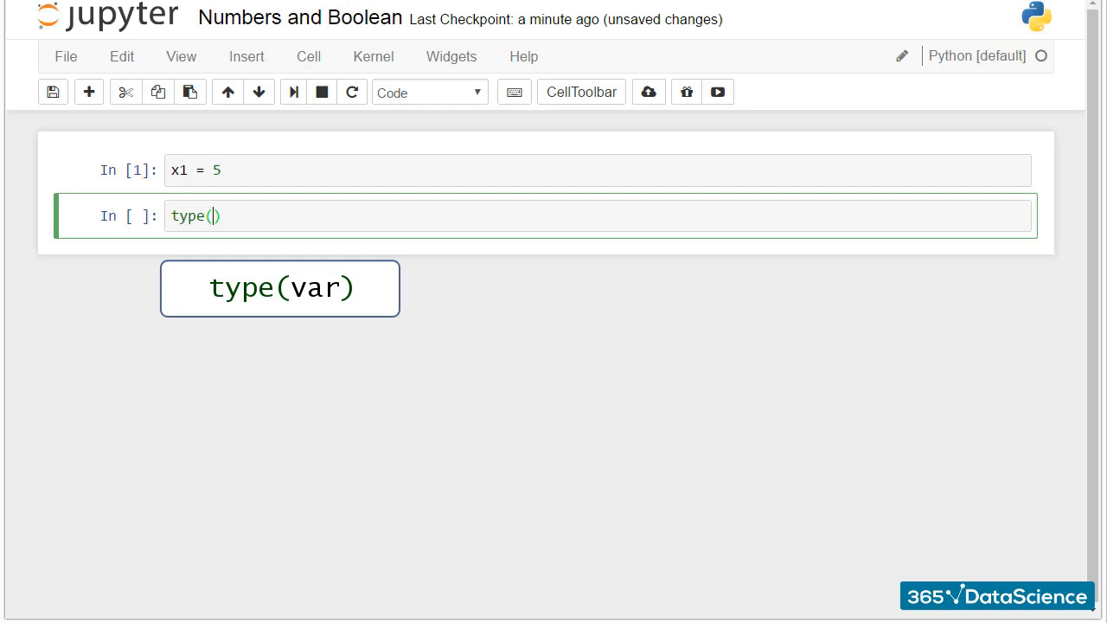
{"action": "type", "text": "x1"}
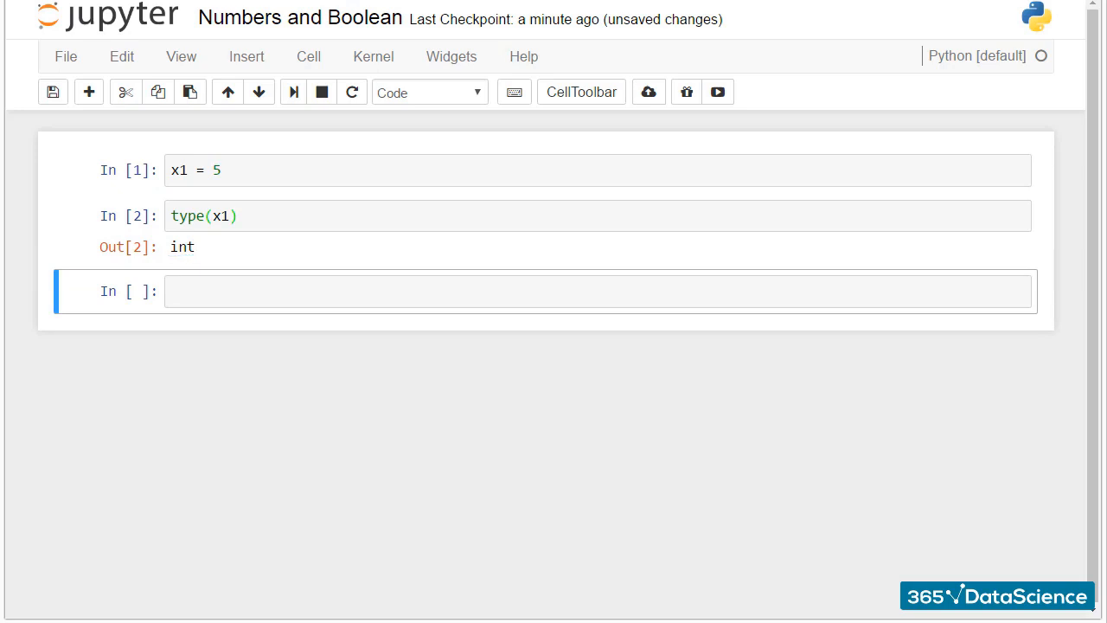
{"action": "type", "text": "type"}
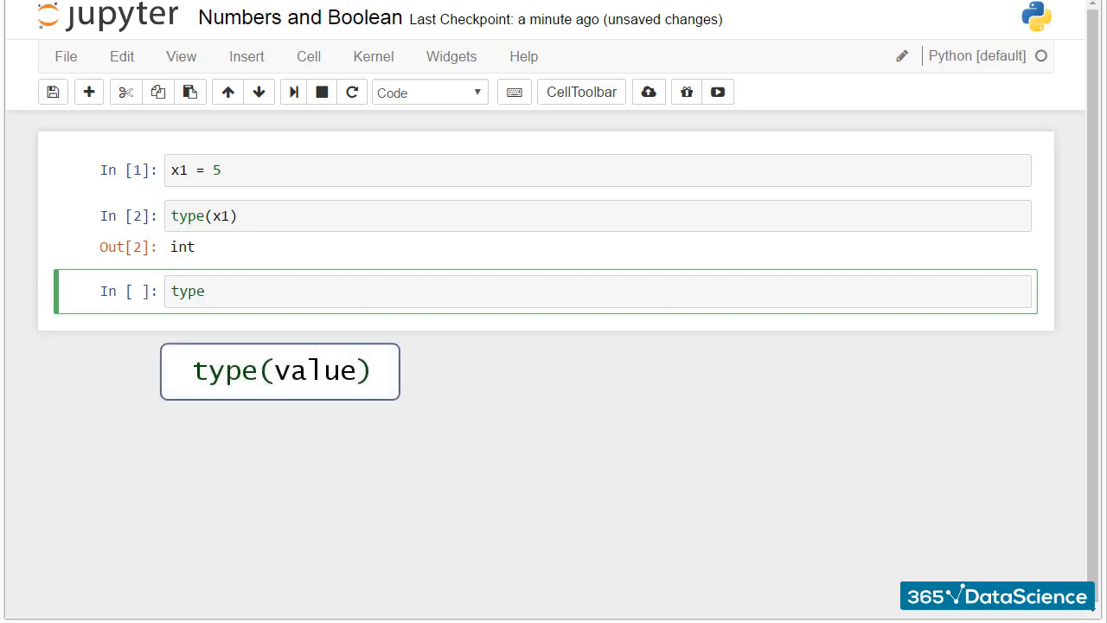
{"action": "type", "text": "(-"}
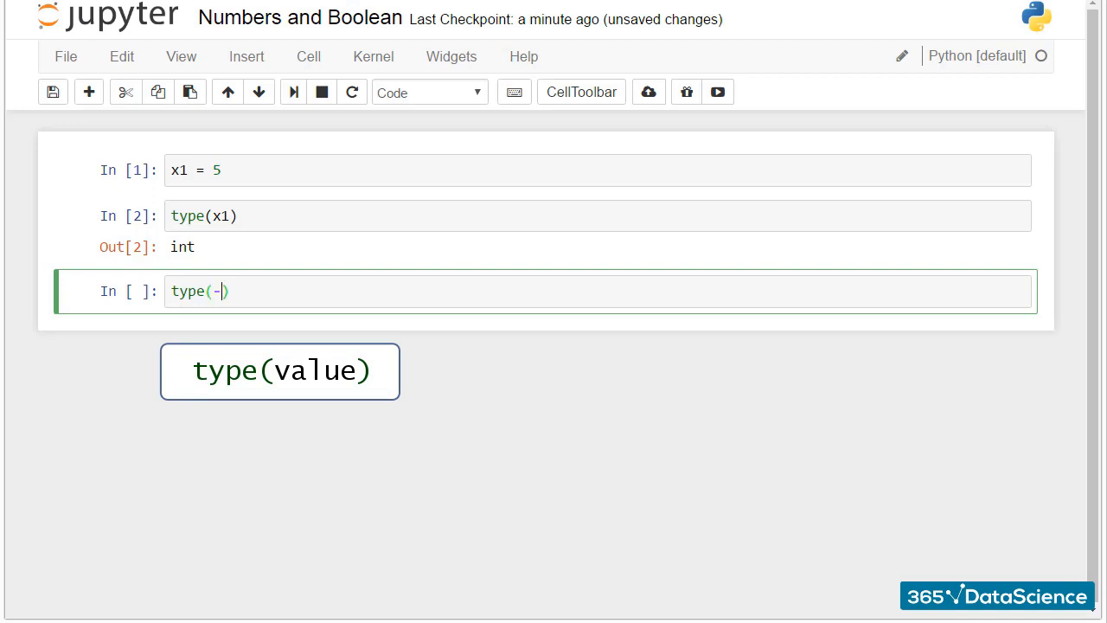
{"action": "type", "text": "6"}
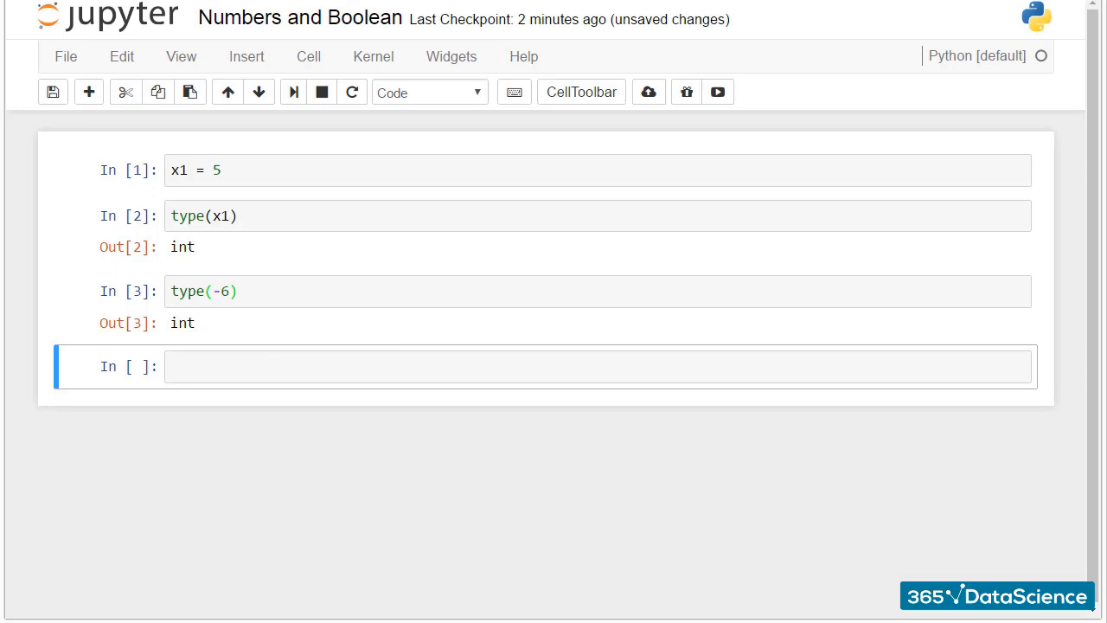
- Assign x2 = 4.75 and confirm type(x2) returns float
{"action": "type", "text": "x2 = 4.75"}
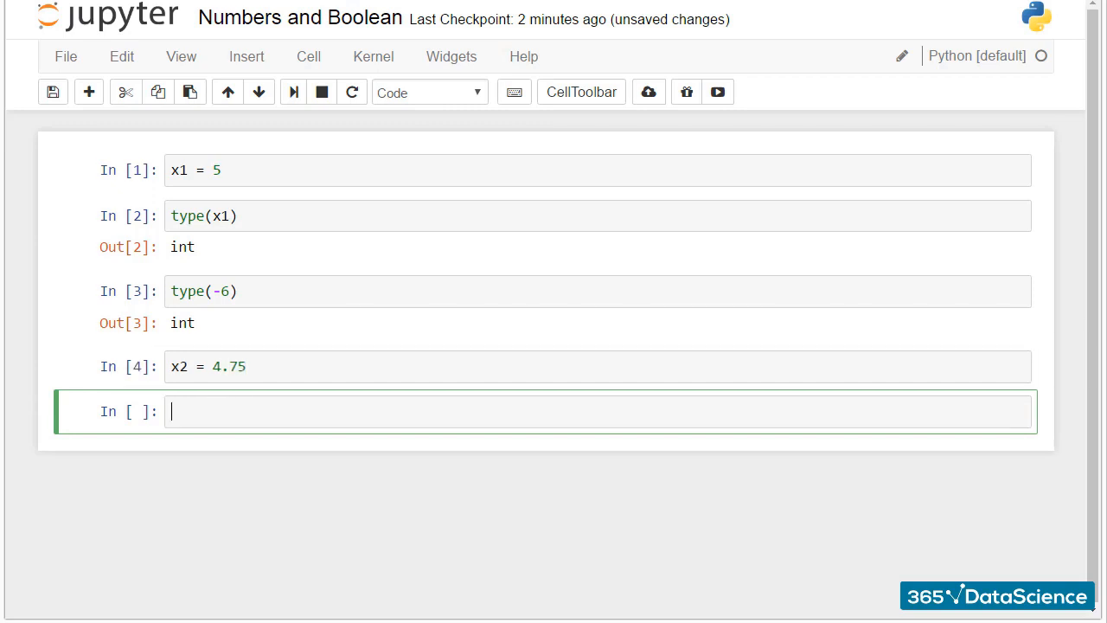
{"action": "type", "text": "type"}
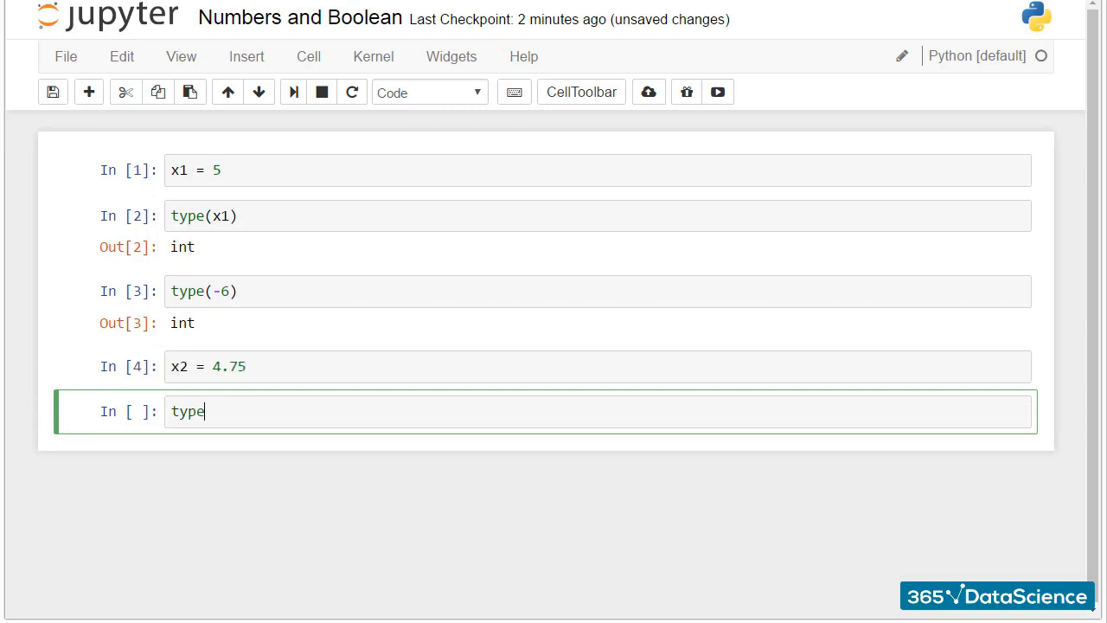
{"action": "type", "text": "(x2)"}
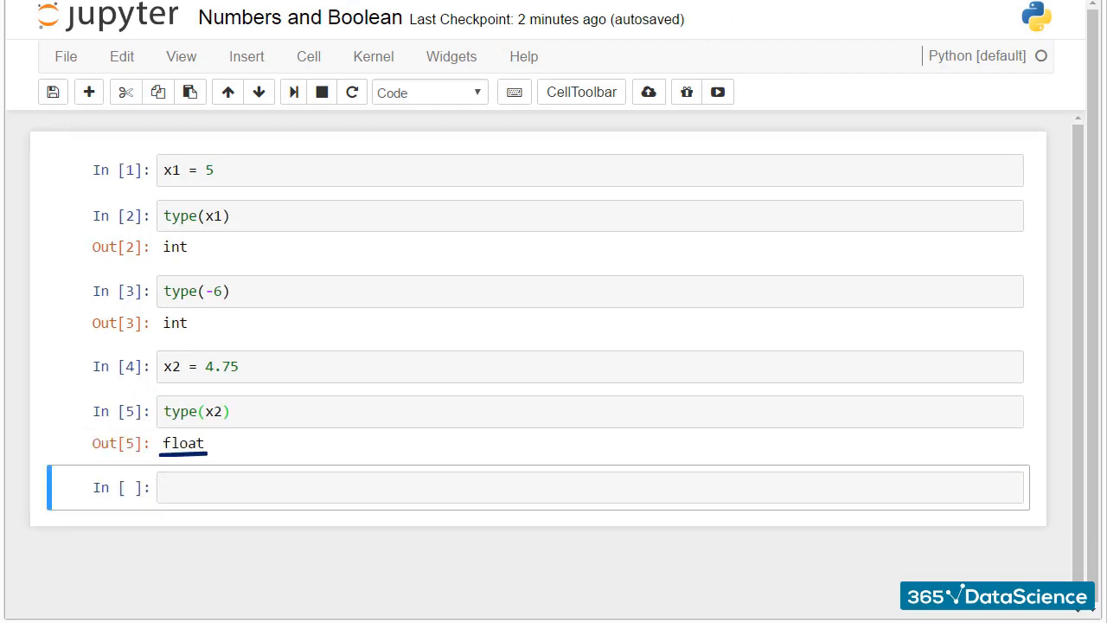
{"action": "left_click", "coordinate": [52, 91]}
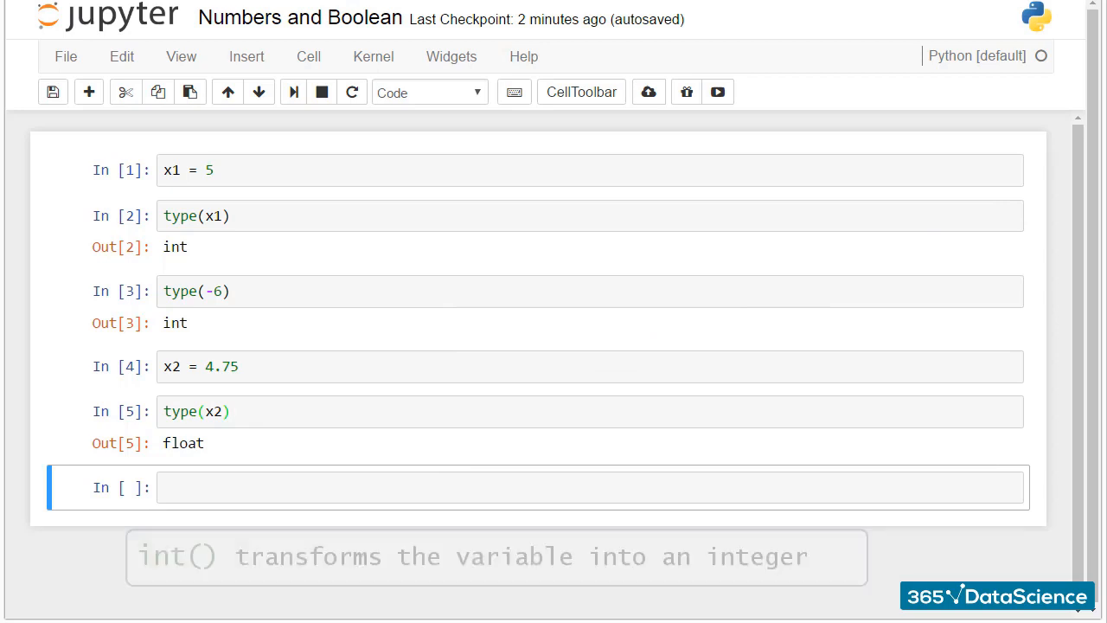
- Run int(x2), which returns 4, and float(5), which returns 5.0
{"action": "type", "text": "int"}
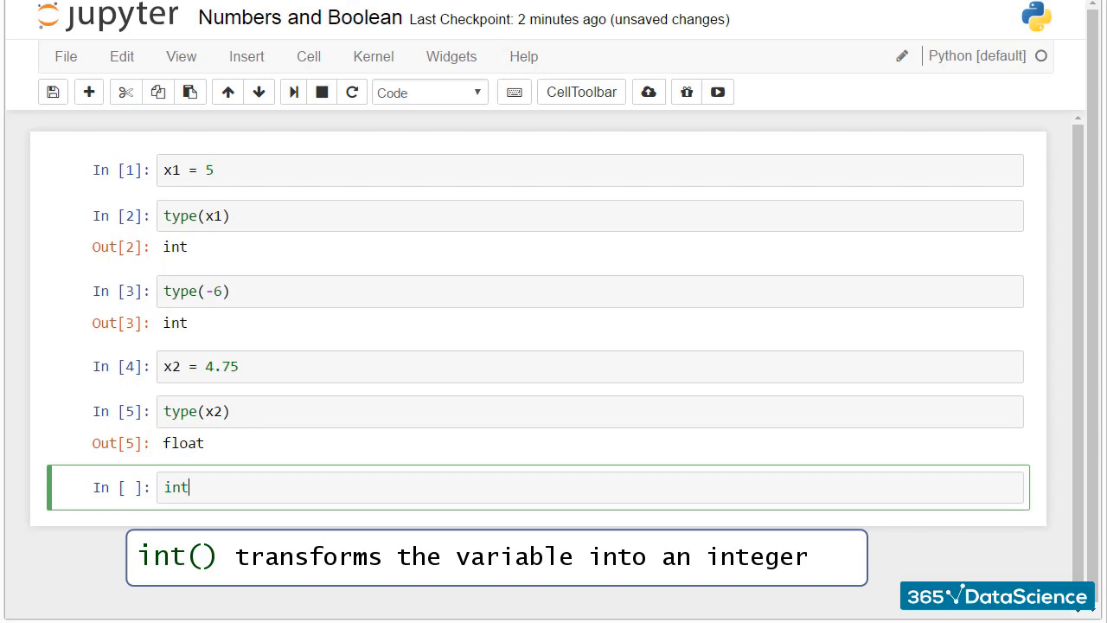
{"action": "type", "text": "()"}
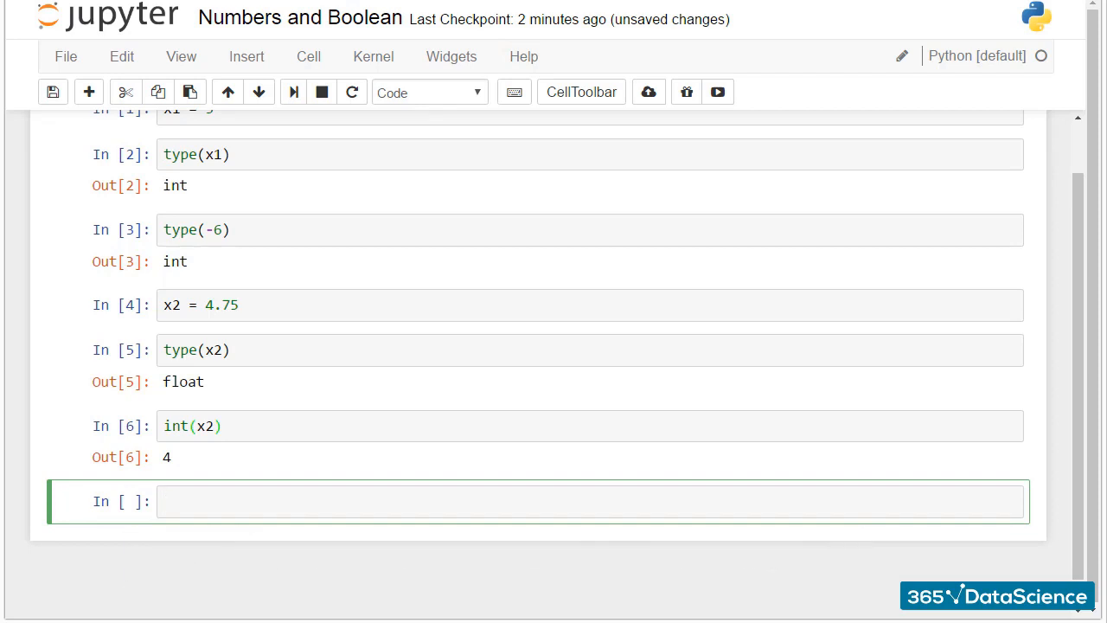
{"action": "type", "text": "f"}
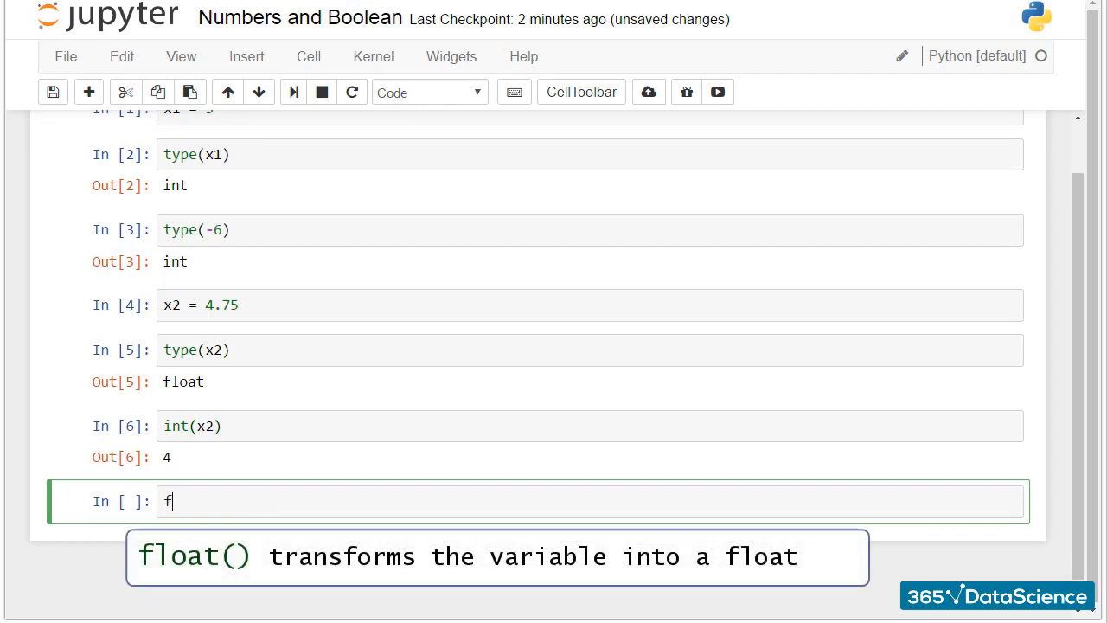
{"action": "type", "text": "loat()"}
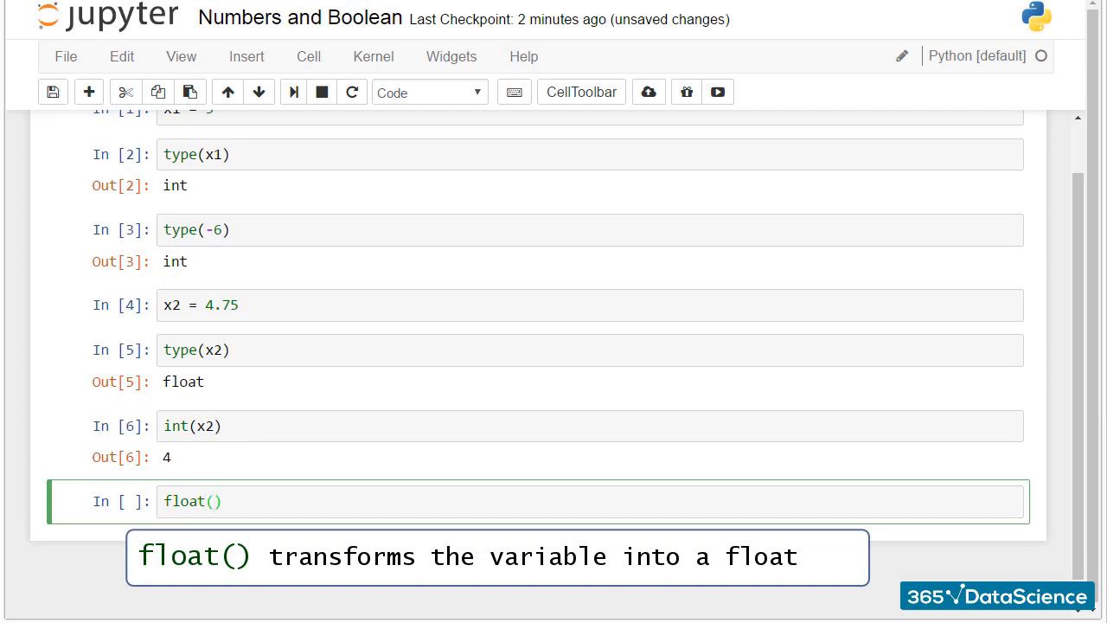
{"action": "type", "text": "5"}
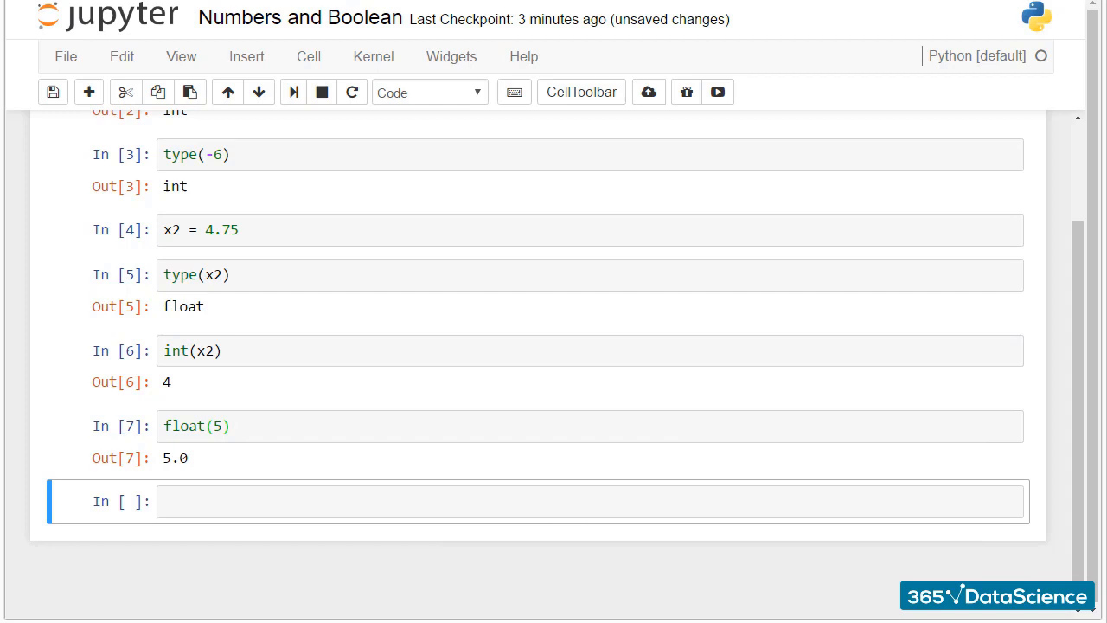
- Finish the Boolean example x3 = True, then switch to the empty Strings notebook
{"action": "type", "text": "x3 = Tru"}
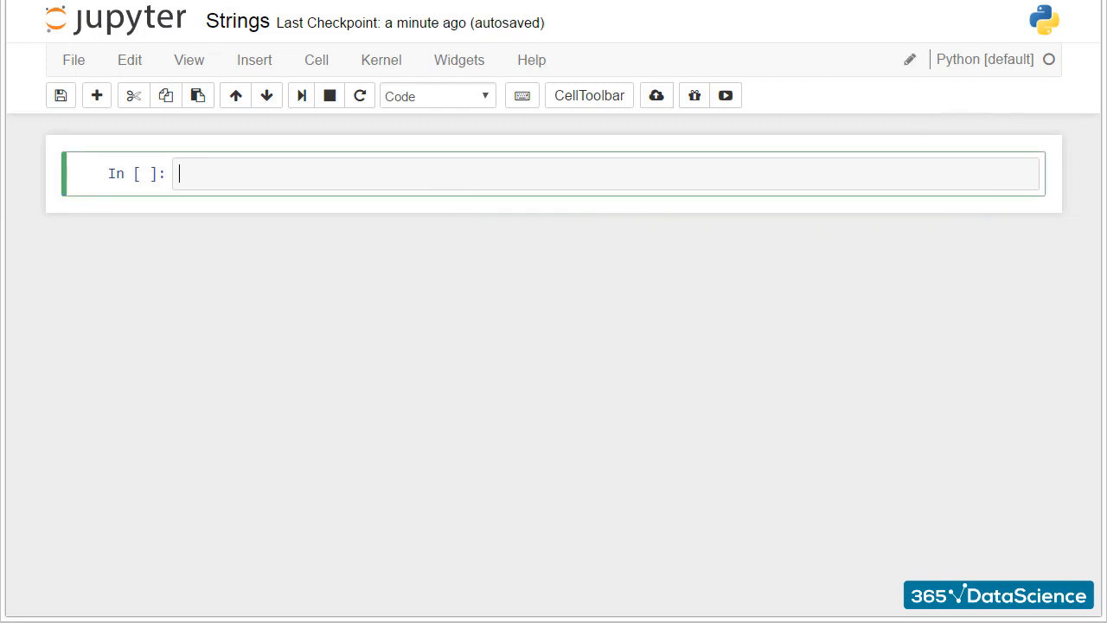
- Run George (NameError), 'George', "George", print 'George' and print "George" in successive cells
{"action": "type", "text": "George"}
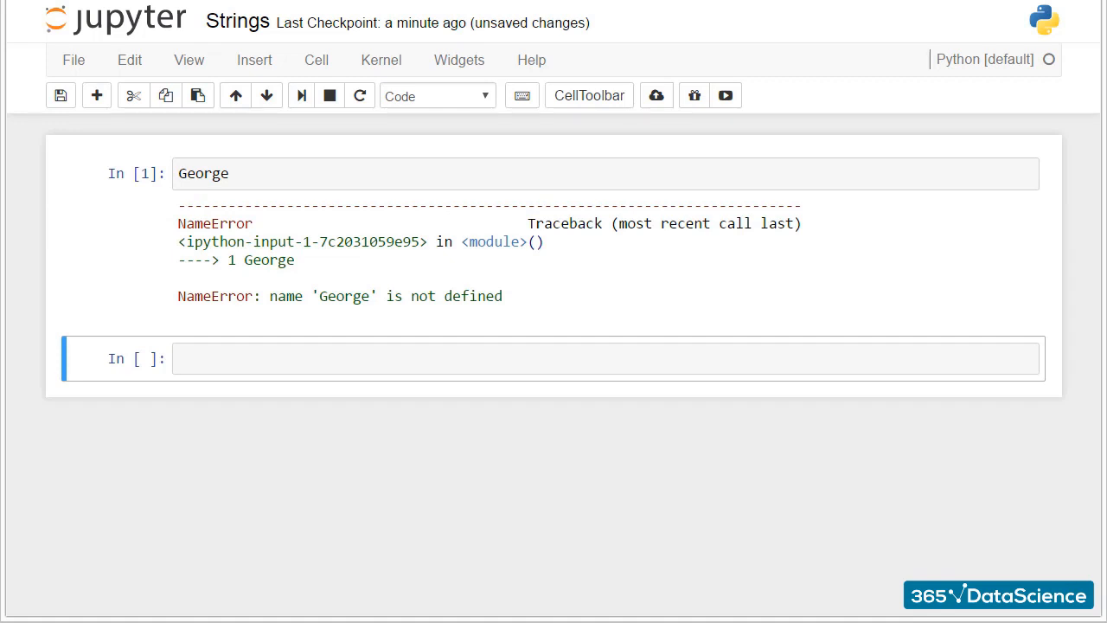
{"action": "left_click_drag", "start_coordinate": [264, 312], "coordinate": [508, 308]}
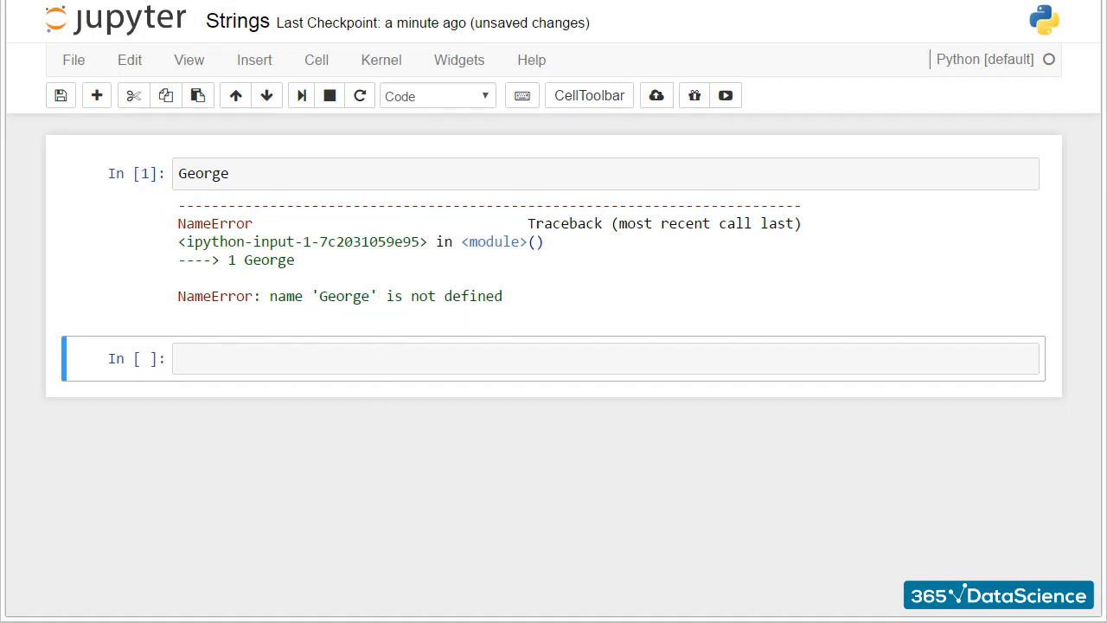
{"action": "type", "text": "''"}
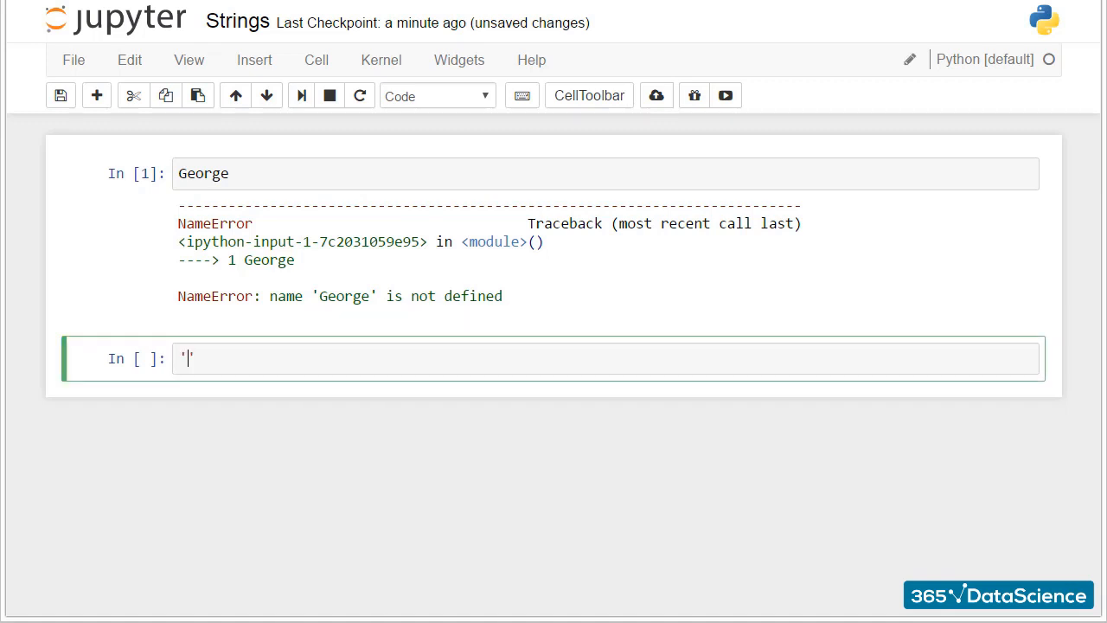
{"action": "type", "text": "George"}
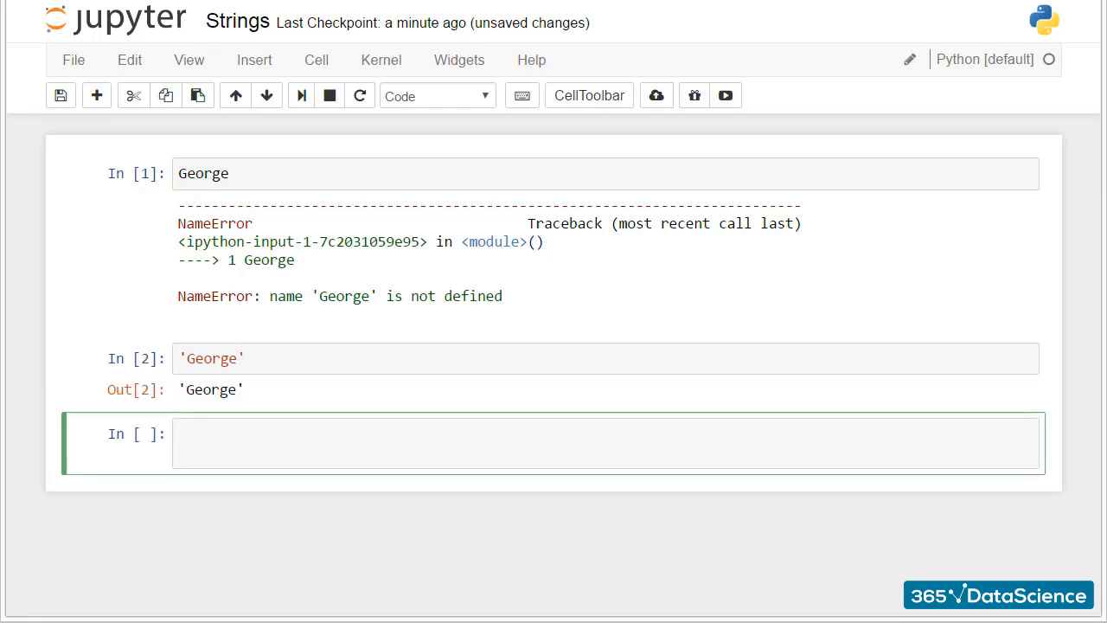
{"action": "type", "text": "\"George\""}
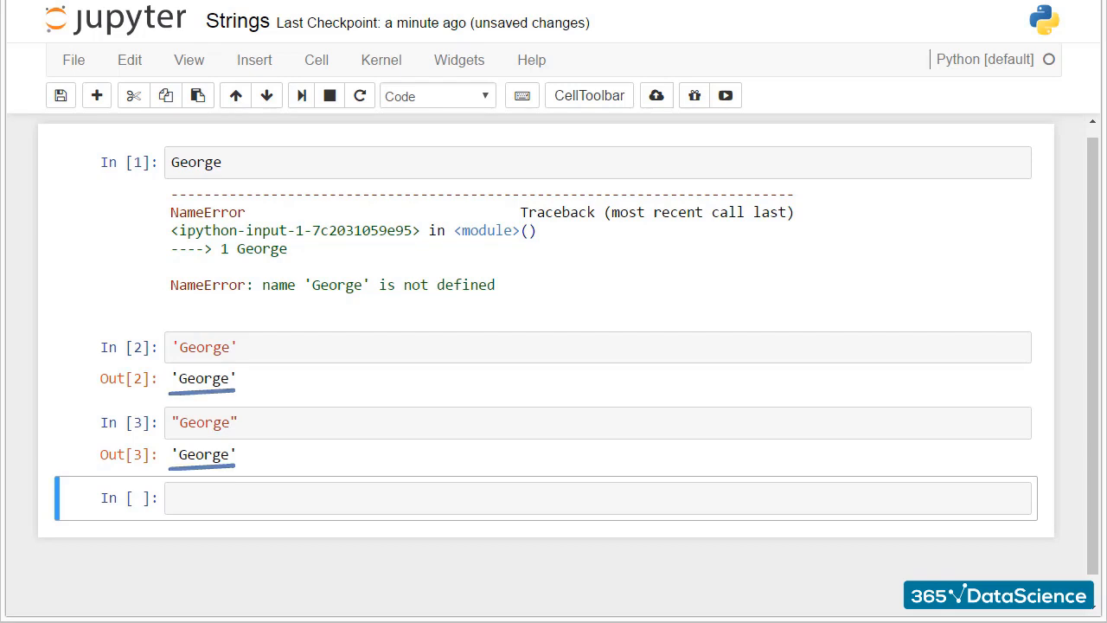
{"action": "type", "text": "print 'G'"}
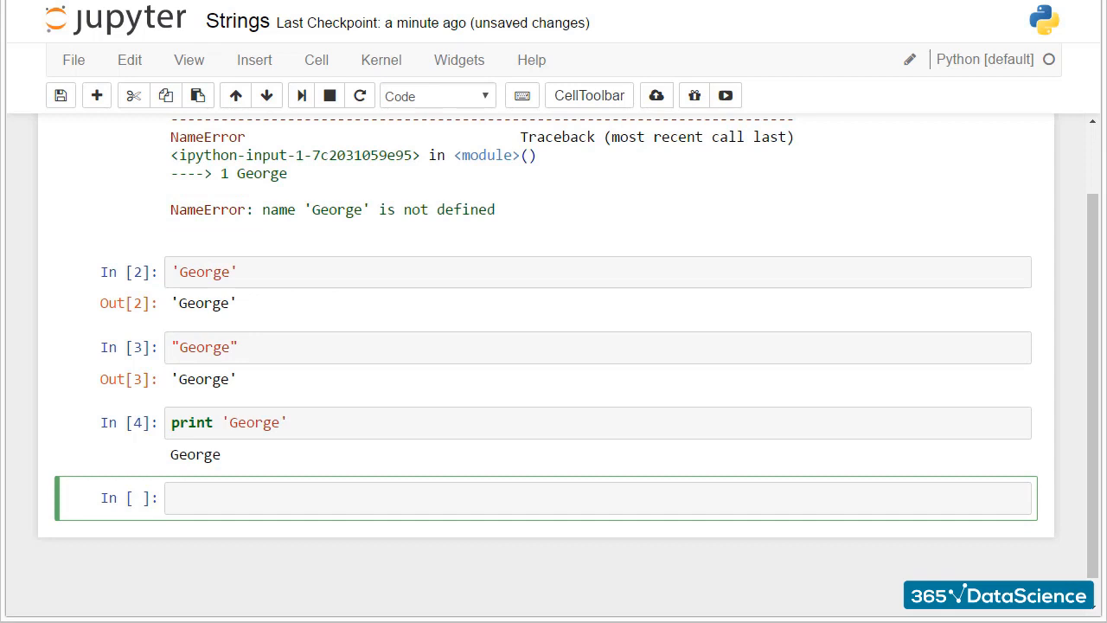
{"action": "type", "text": "print \"Geo\""}
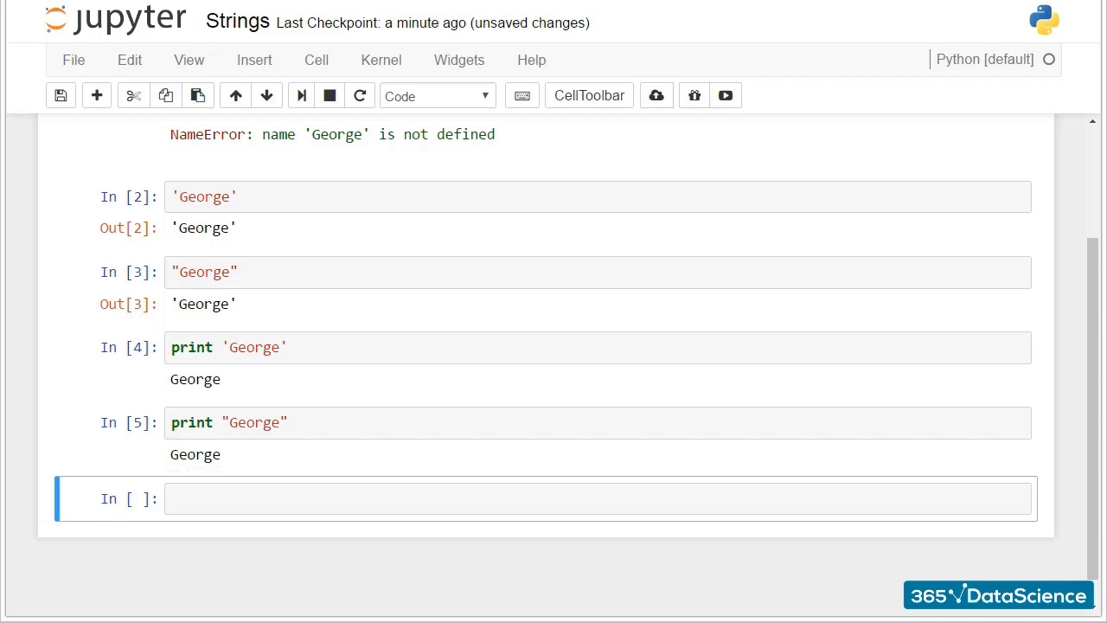
- Assign x4 = "George" and evaluate x4 to display 'George'
{"action": "type", "text": "x4"}
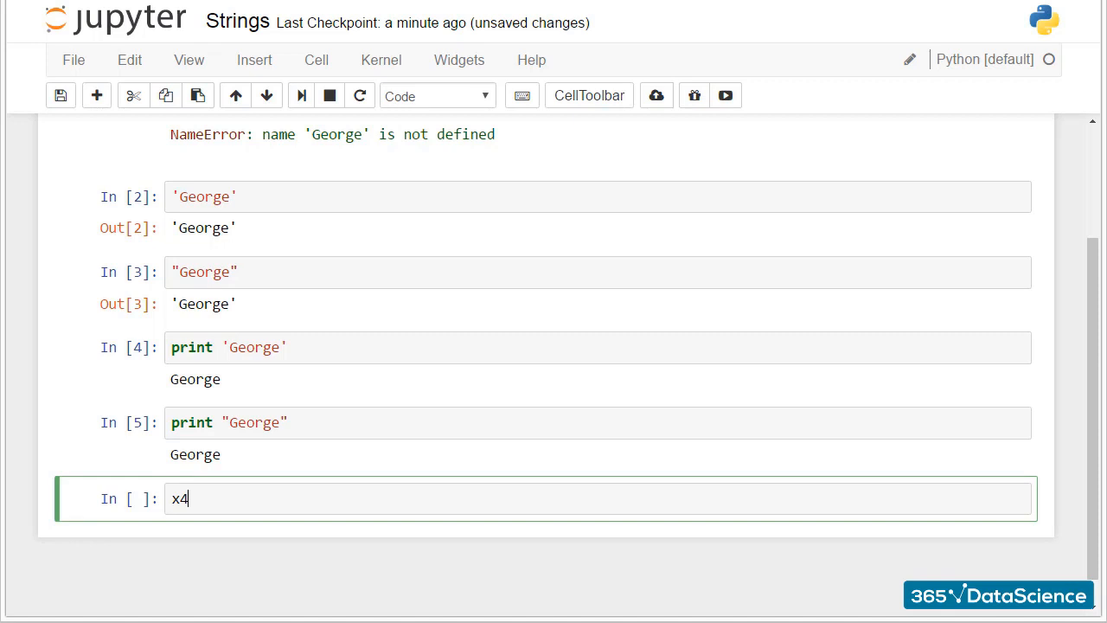
{"action": "type", "text": "= \"Ge\""}
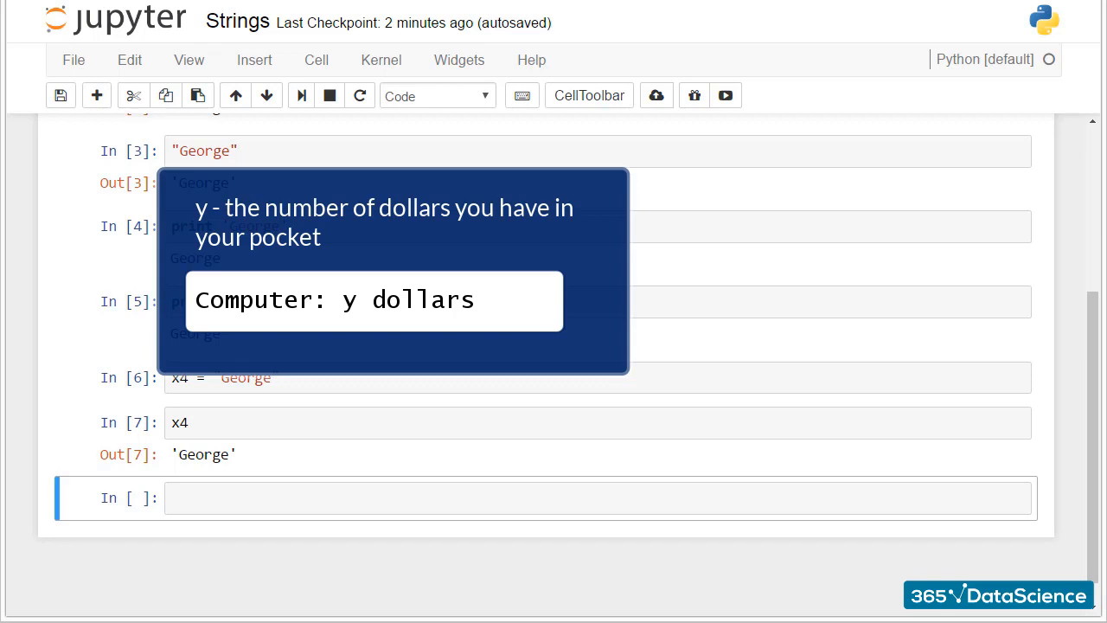
- Set y = 10 and print y + " Dollars", which raises a TypeError
{"action": "type", "text": "y = 10"}
{"action": "type", "text": "pri"}
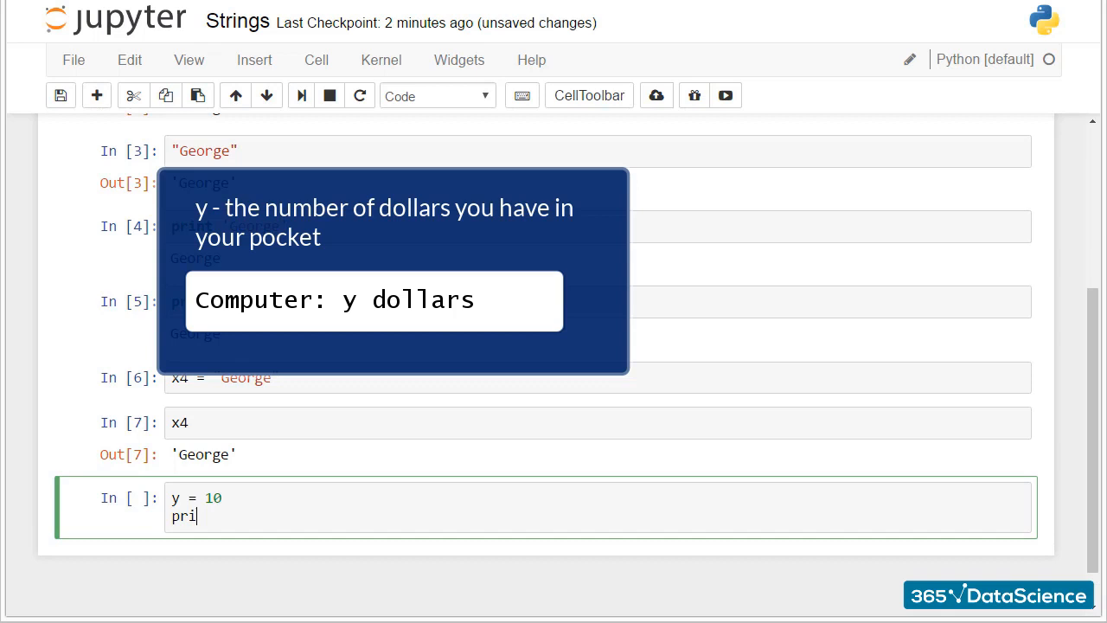
{"action": "type", "text": "nt y + \" Doll"}
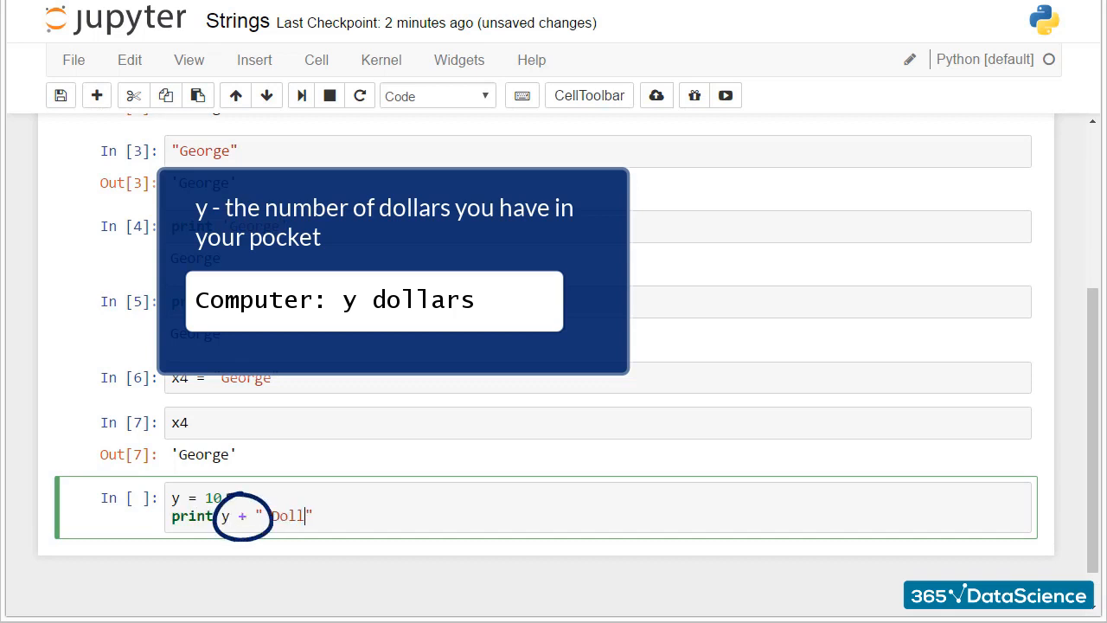
{"action": "type", "text": "ars"}
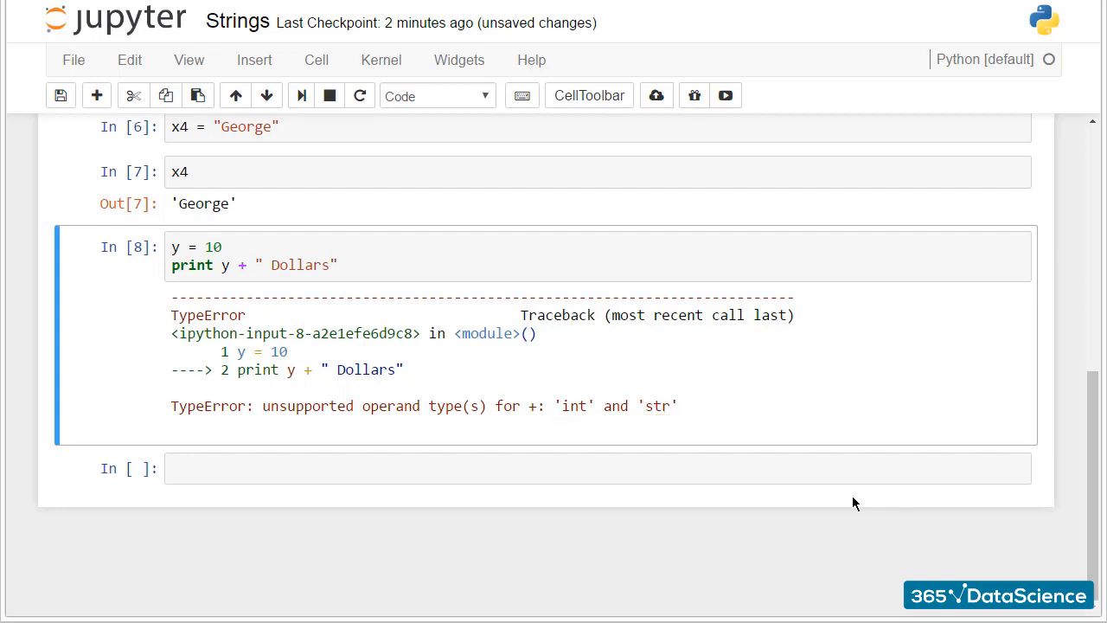
{"action": "mouse_move", "coordinate": [844, 396]}
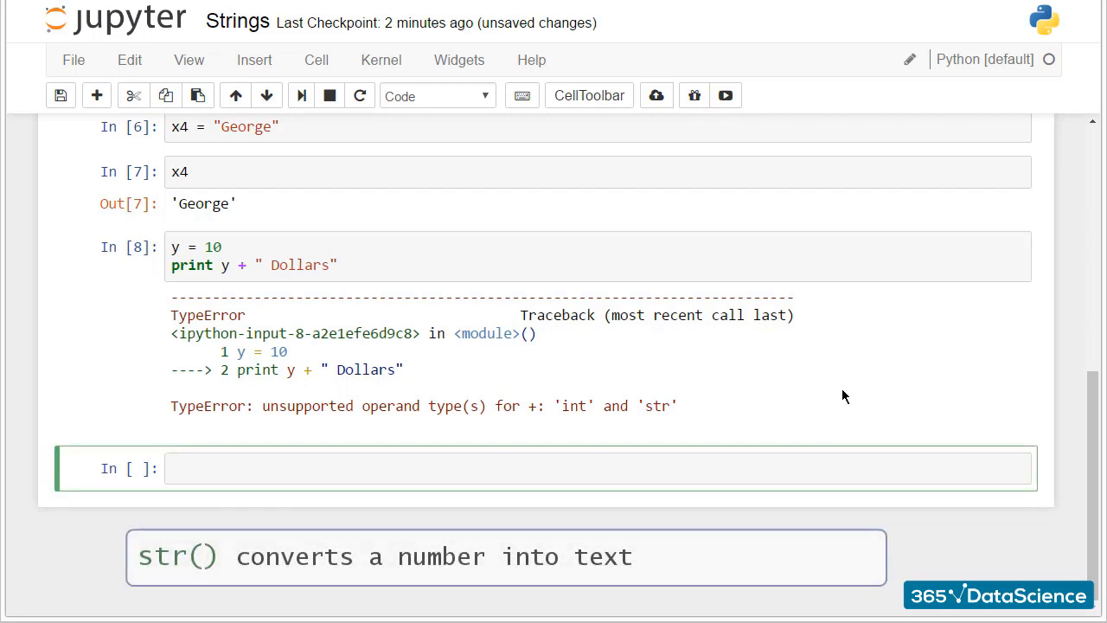
- Print str(y) + " Dollars" to output 10 Dollars
{"action": "type", "text": "print str(y) +"}
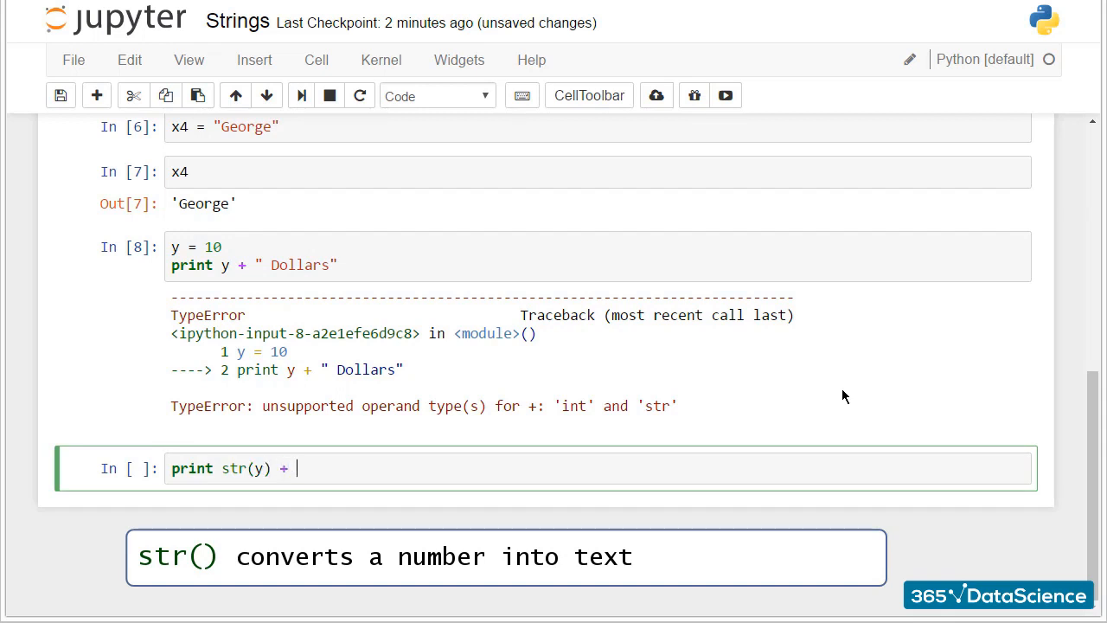
{"action": "type", "text": "\" Dollar\""}
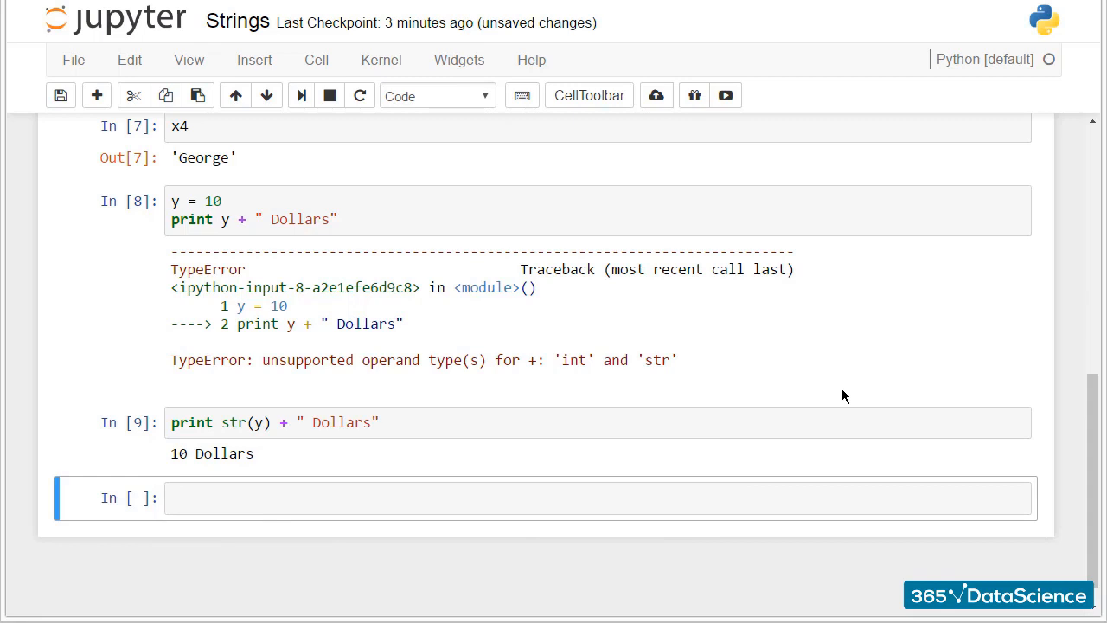
- Evaluate 'I'm fine' in single quotes and scroll down to its SyntaxError
{"action": "type", "text": "'"}
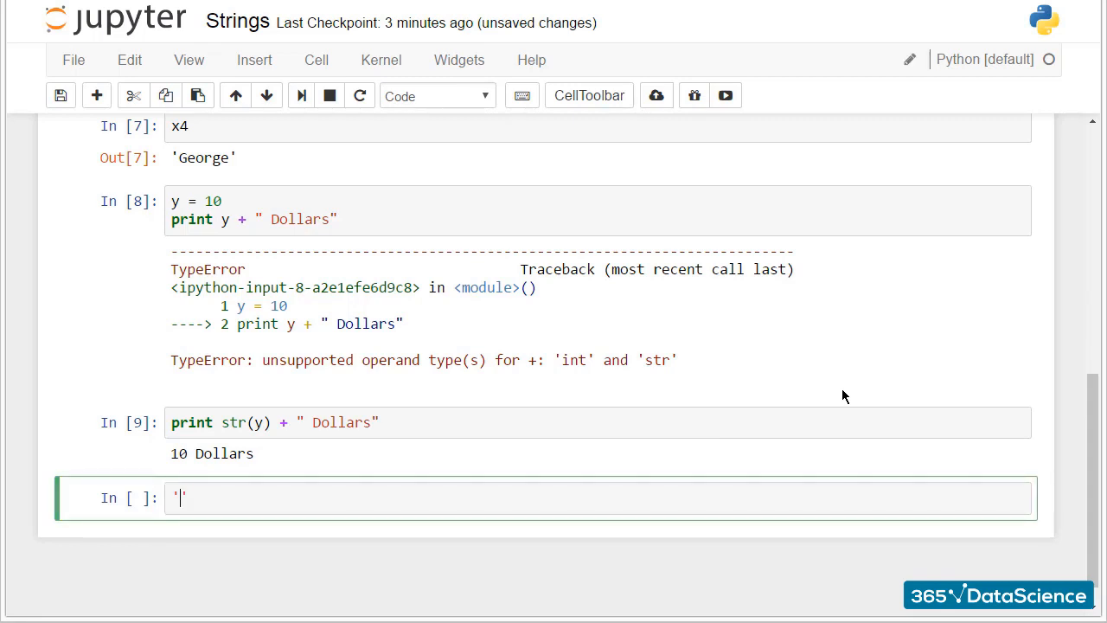
{"action": "type", "text": "I"}
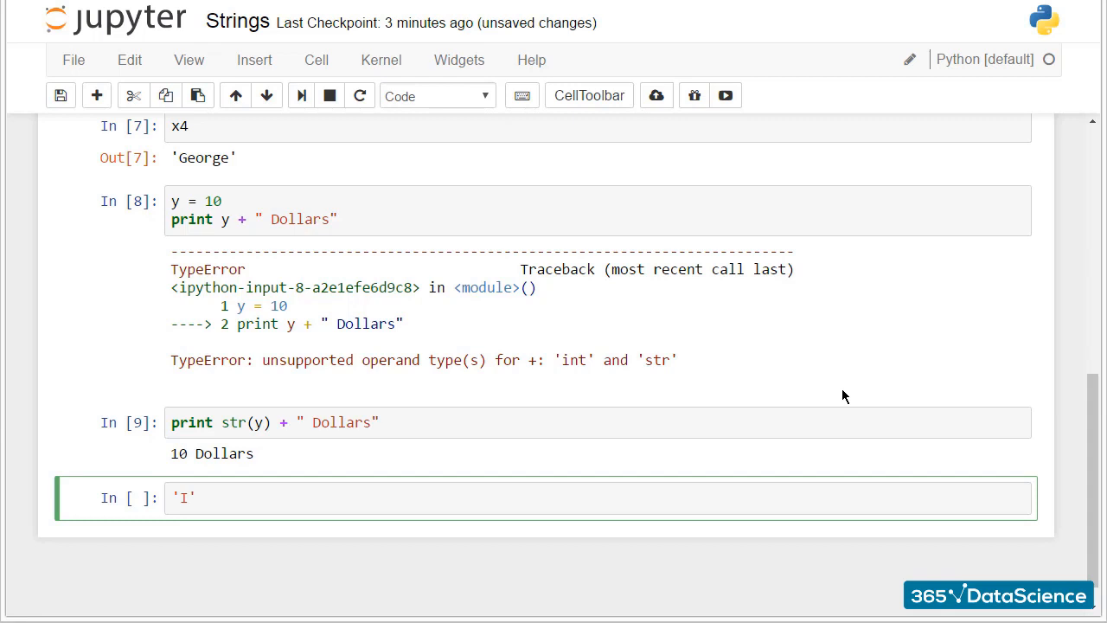
{"action": "type", "text": "m f"}
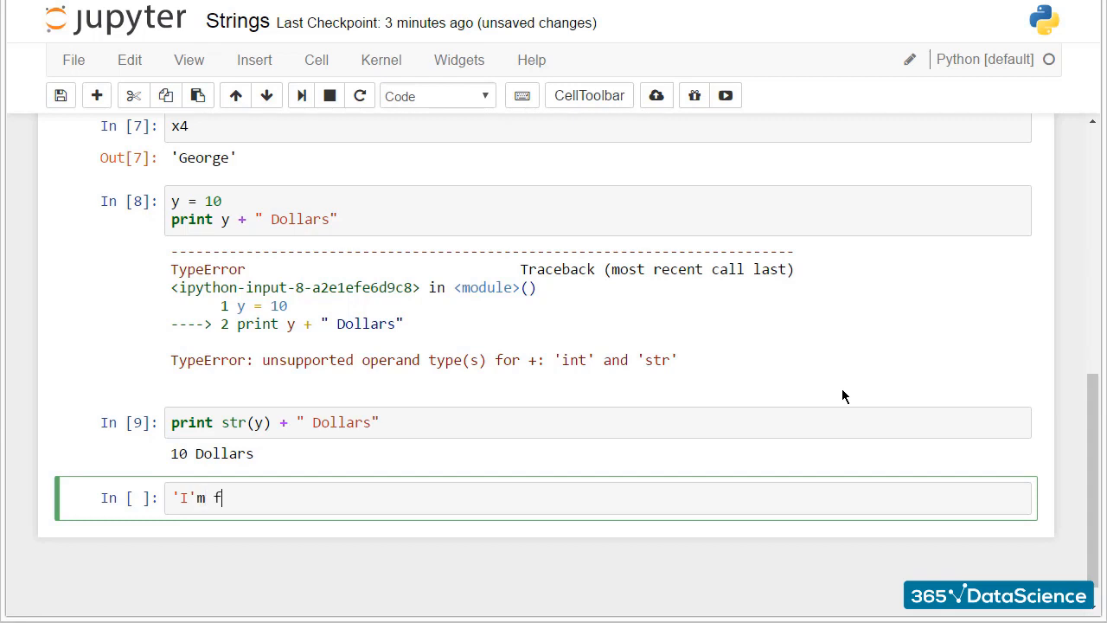
{"action": "type", "text": "ine''"}
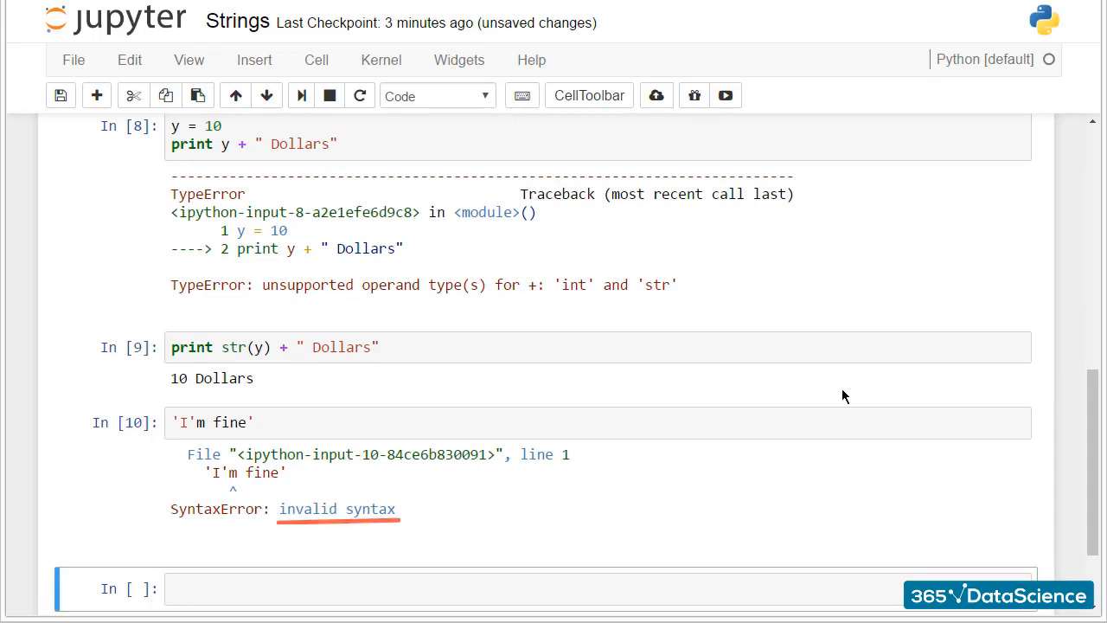
{"action": "scroll", "scroll_direction": "down", "scroll_amount": 3}
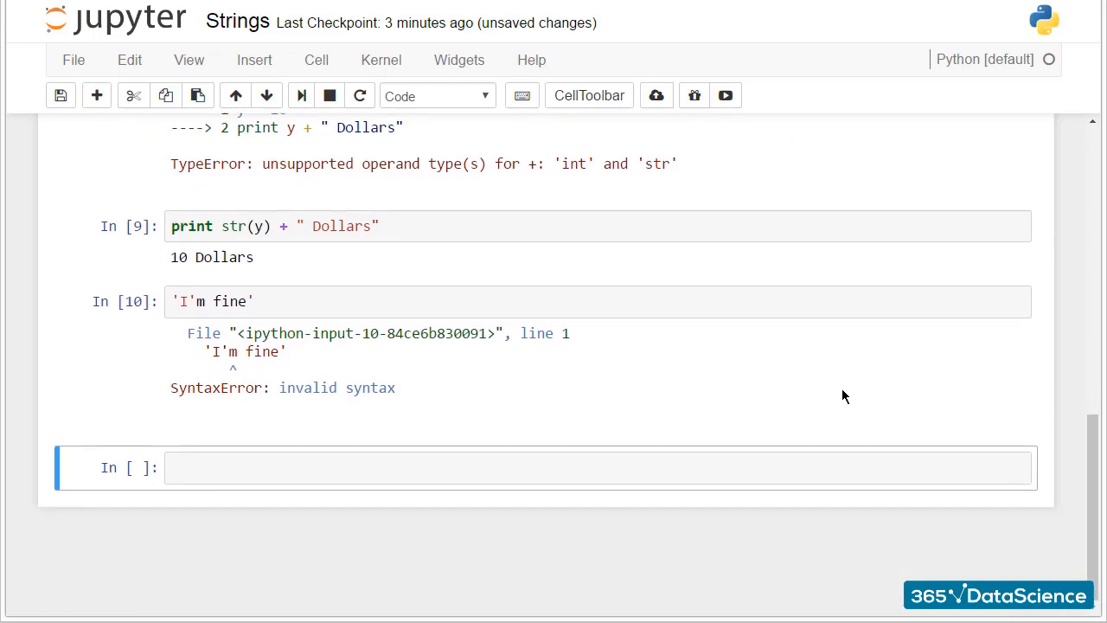
- Evaluate "I'm fine" in double quotes, which returns the string without error
{"action": "type", "text": "\"\""}
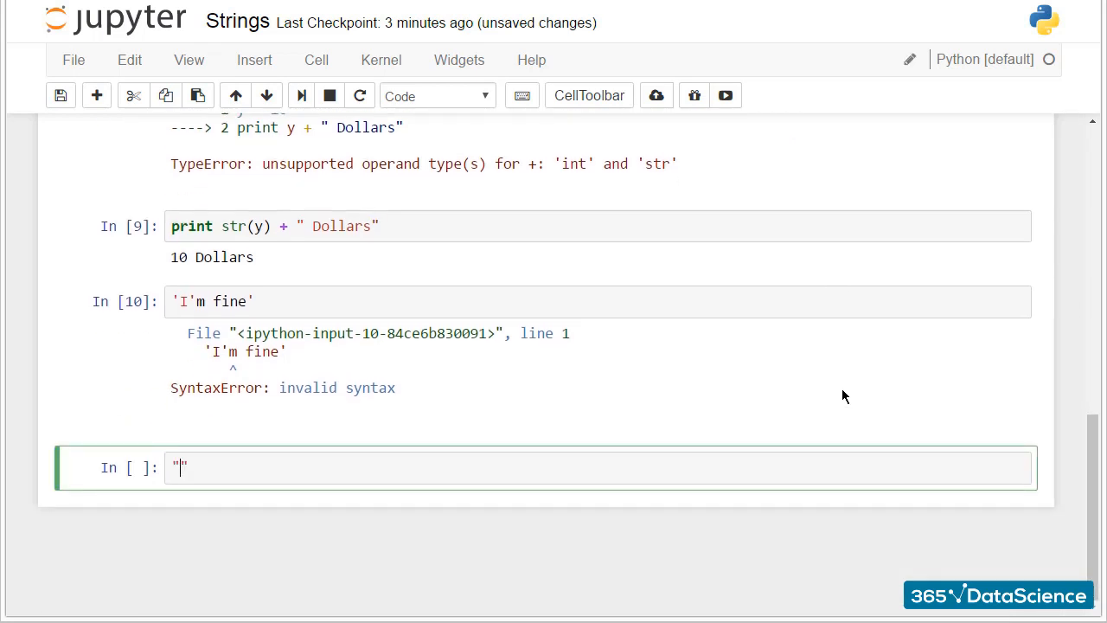
{"action": "type", "text": "I'm"}
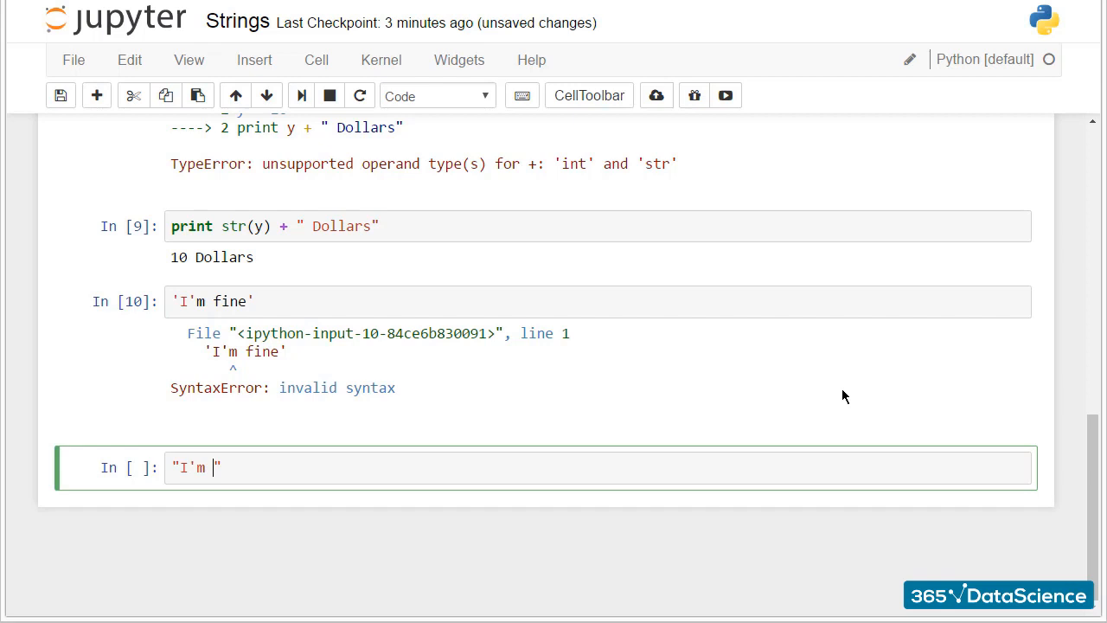
{"action": "type", "text": "fine"}
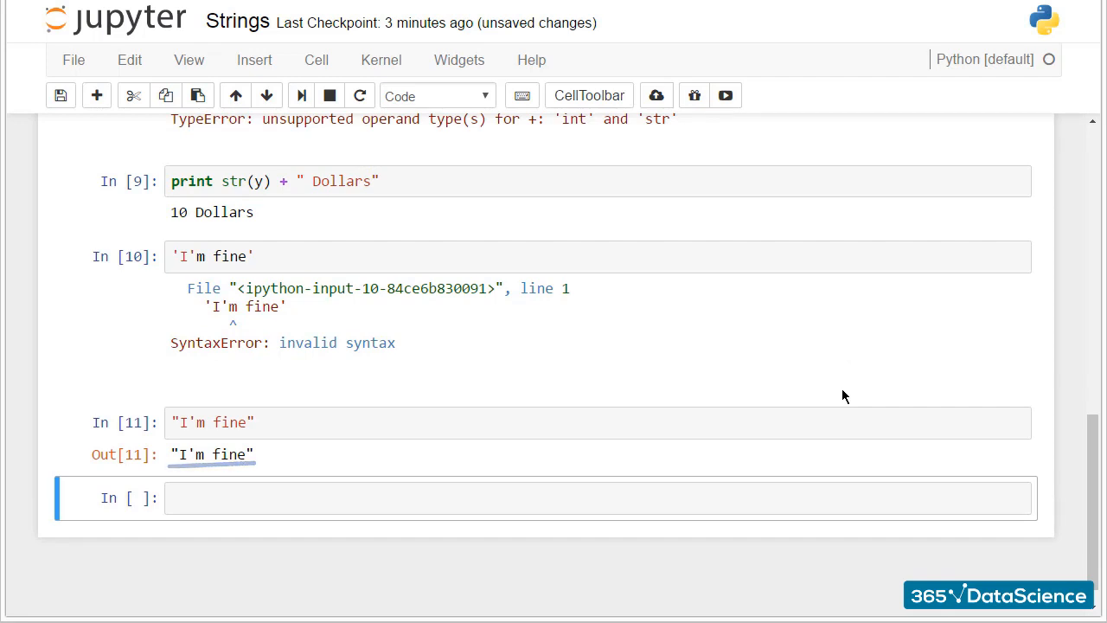
- Evaluate 'I\'m fine' with a backslash-escaped apostrophe, returning "I'm fine"
{"action": "type", "text": "''"}
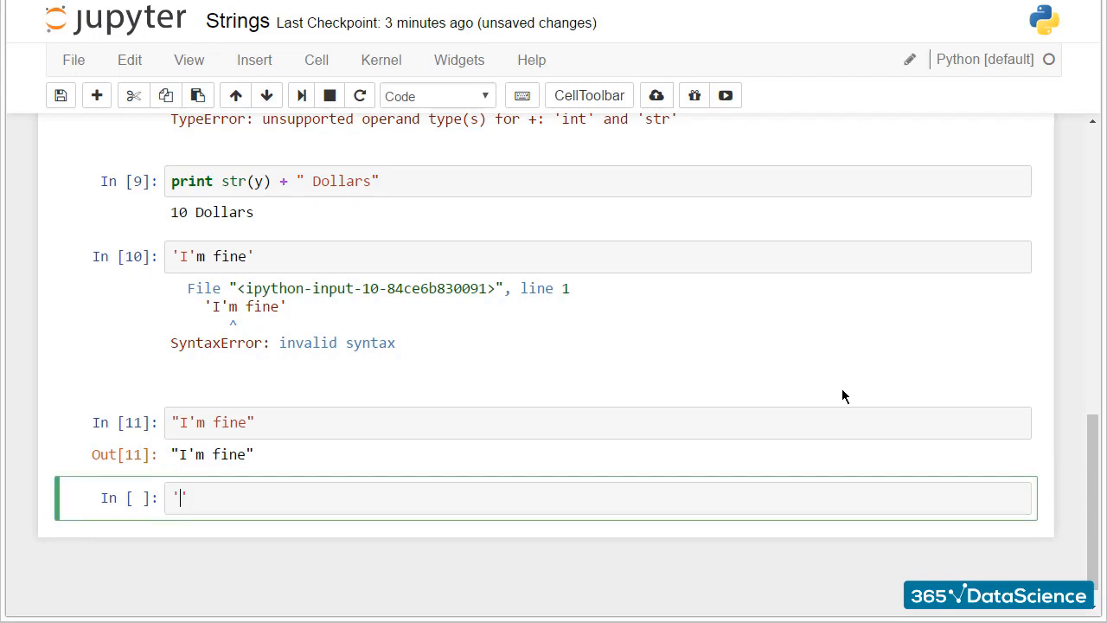
{"action": "type", "text": "I"}
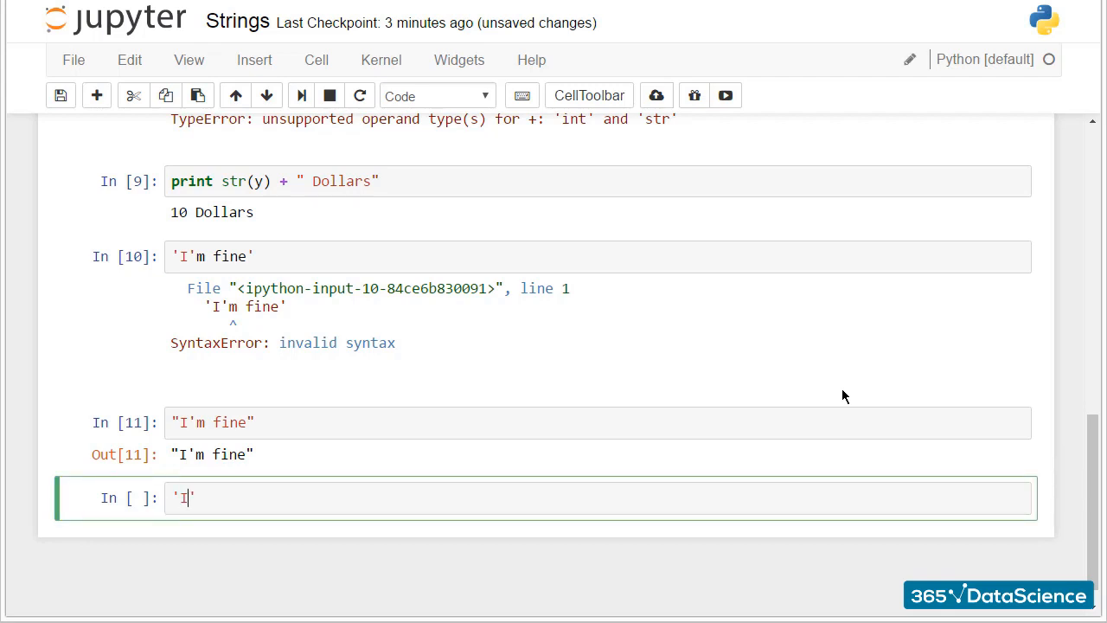
{"action": "type", "text": "\\"}
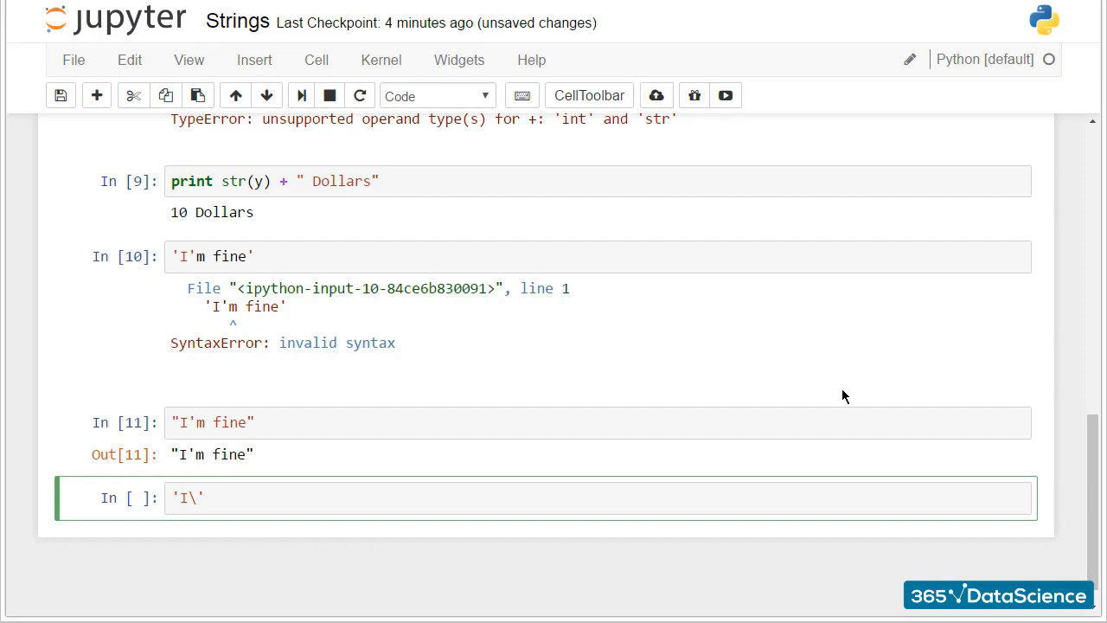
{"action": "type", "text": "m fine'"}
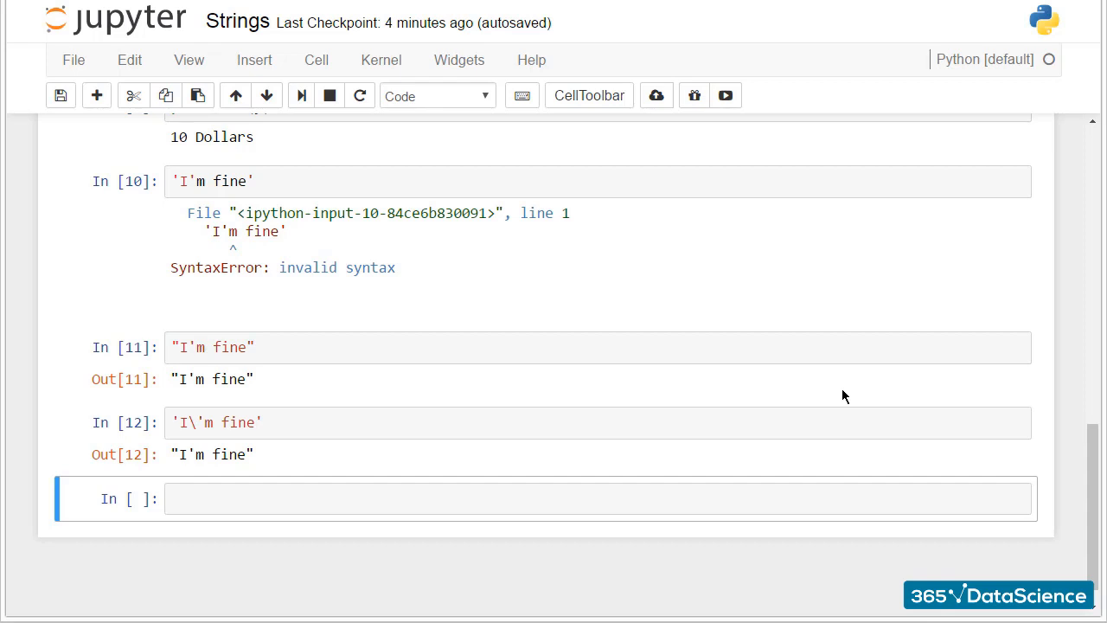
- Evaluate 'Press "Enter"' with nested double quotes, then move into the next empty cell
{"action": "type", "text": "''"}
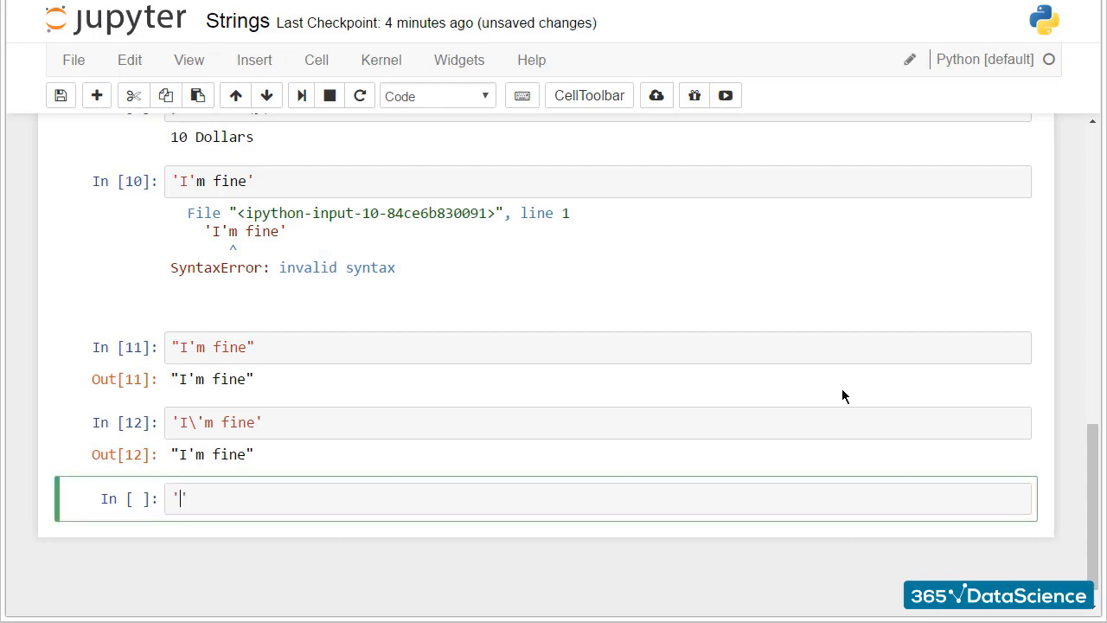
{"action": "type", "text": "Press"}
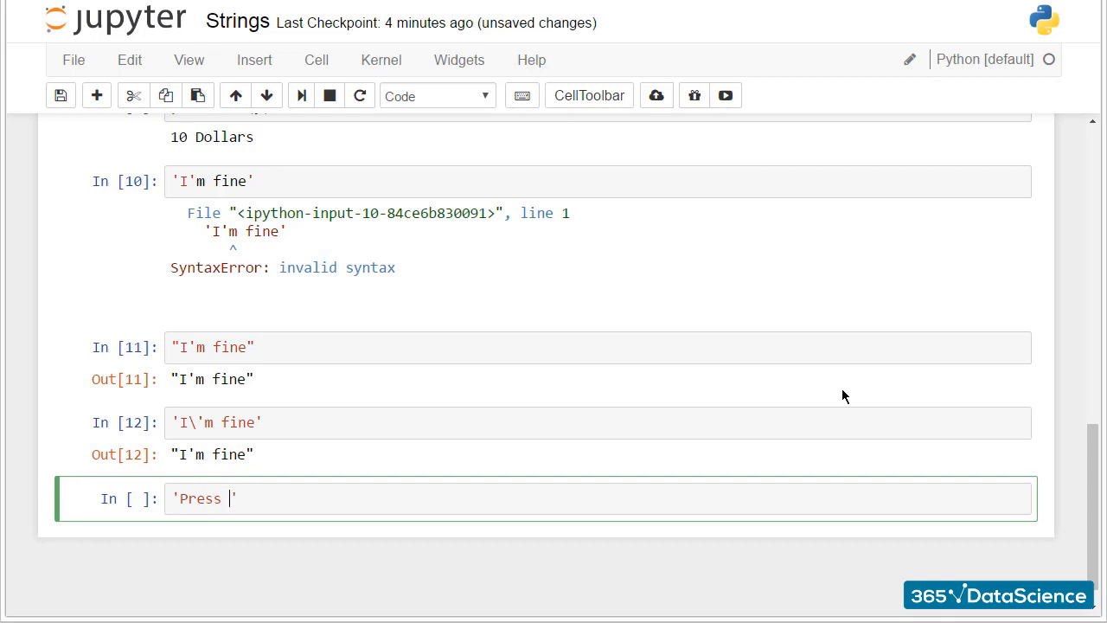
{"action": "type", "text": "\"Enter\""}
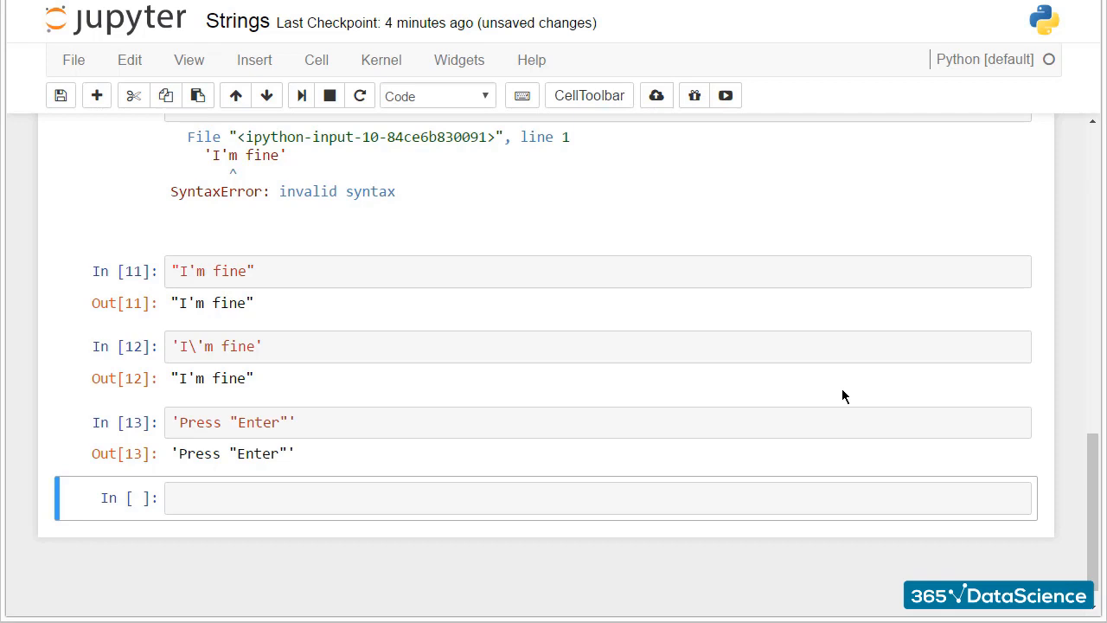
{"action": "left_click", "coordinate": [597, 497]}
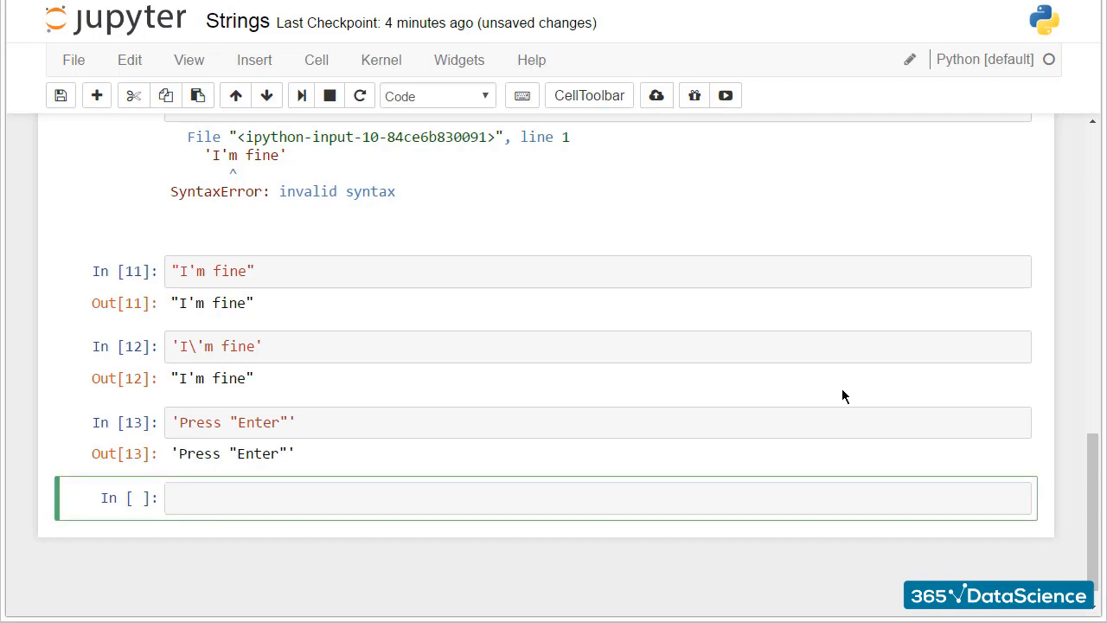
- Run 'Red' 'car' giving 'Redcar', then 'Red ' 'car' giving 'Red car'
{"action": "type", "text": "'Red' 'c'"}
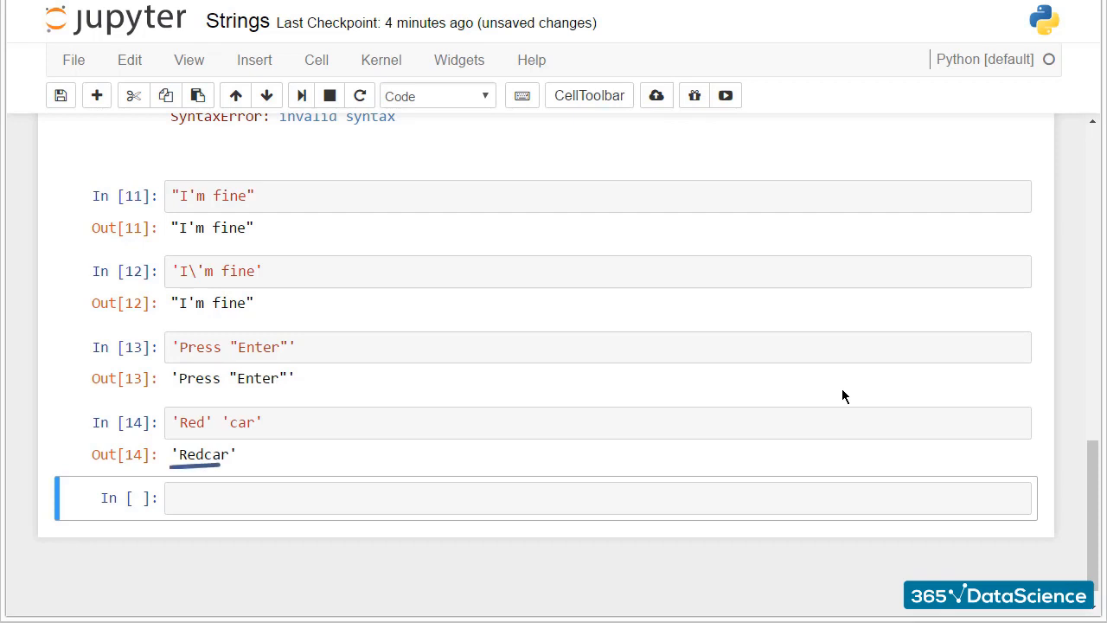
{"action": "left_click", "coordinate": [597, 497]}
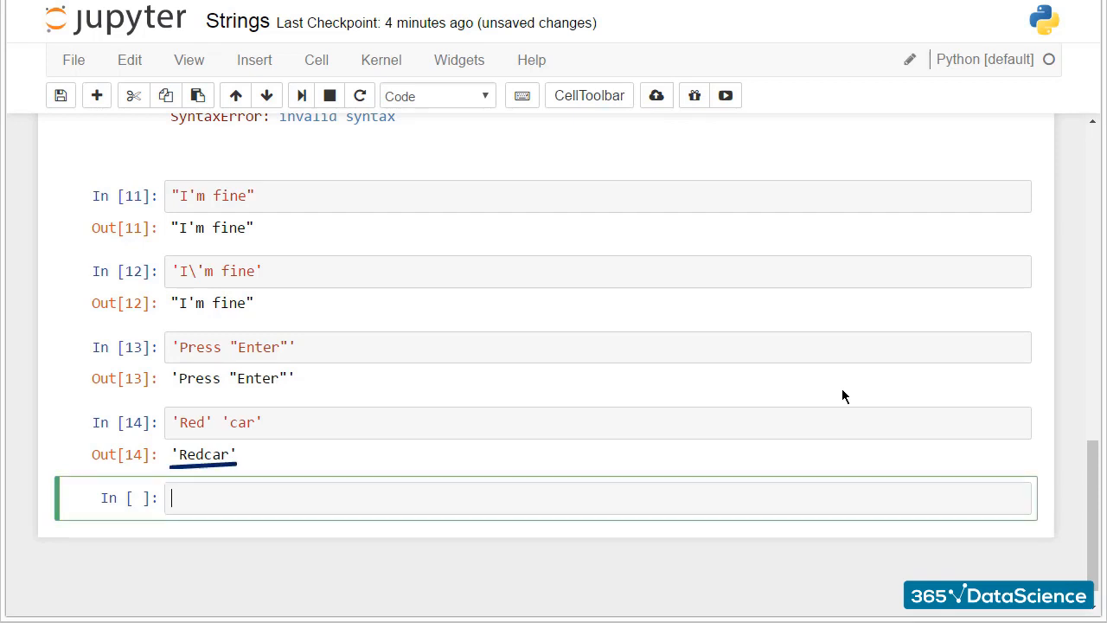
{"action": "type", "text": "'Red ' 'car"}
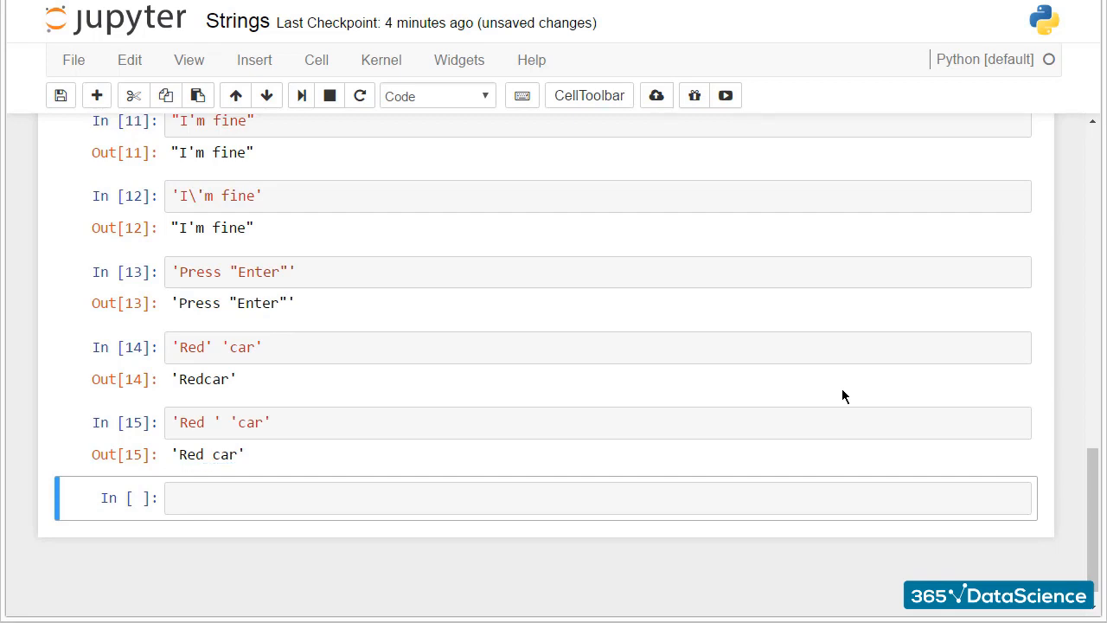
{"action": "left_click", "coordinate": [597, 497]}
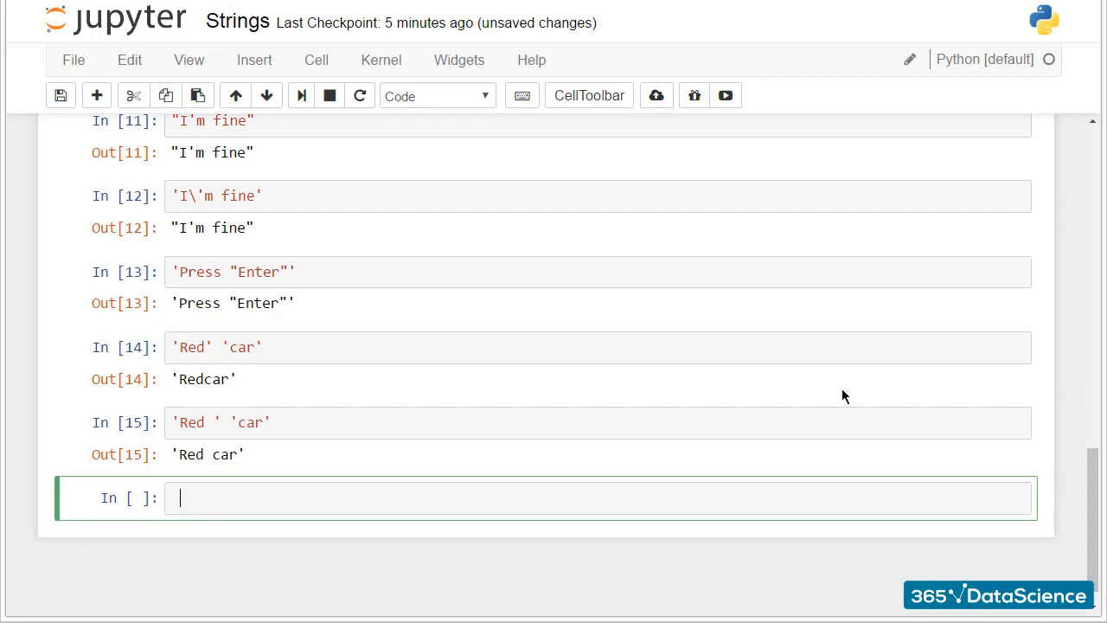
- Run 'Red ' + 'car' returning 'Red car', then print 'Red ' + 'car'
{"action": "type", "text": "'Red '"}
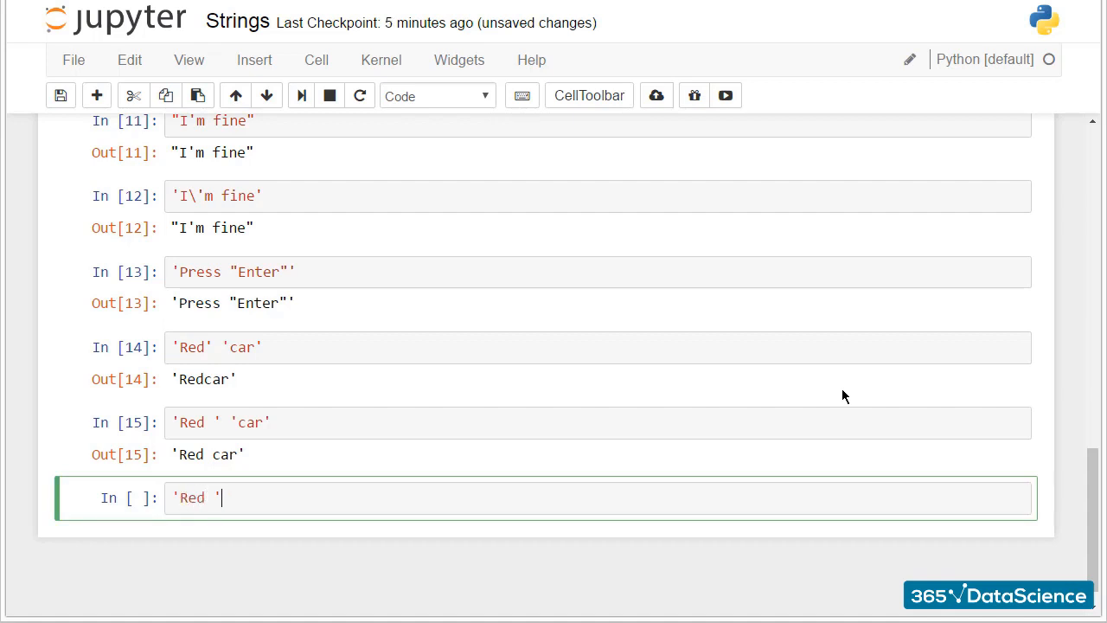
{"action": "type", "text": "+ 'car'"}
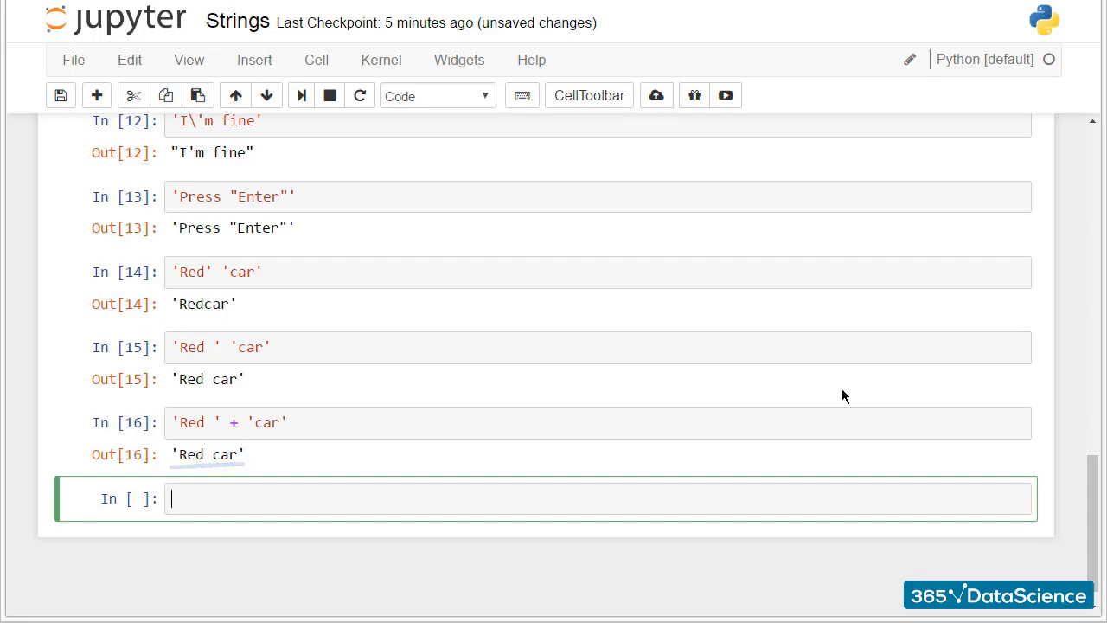
{"action": "type", "text": "print 'R'"}
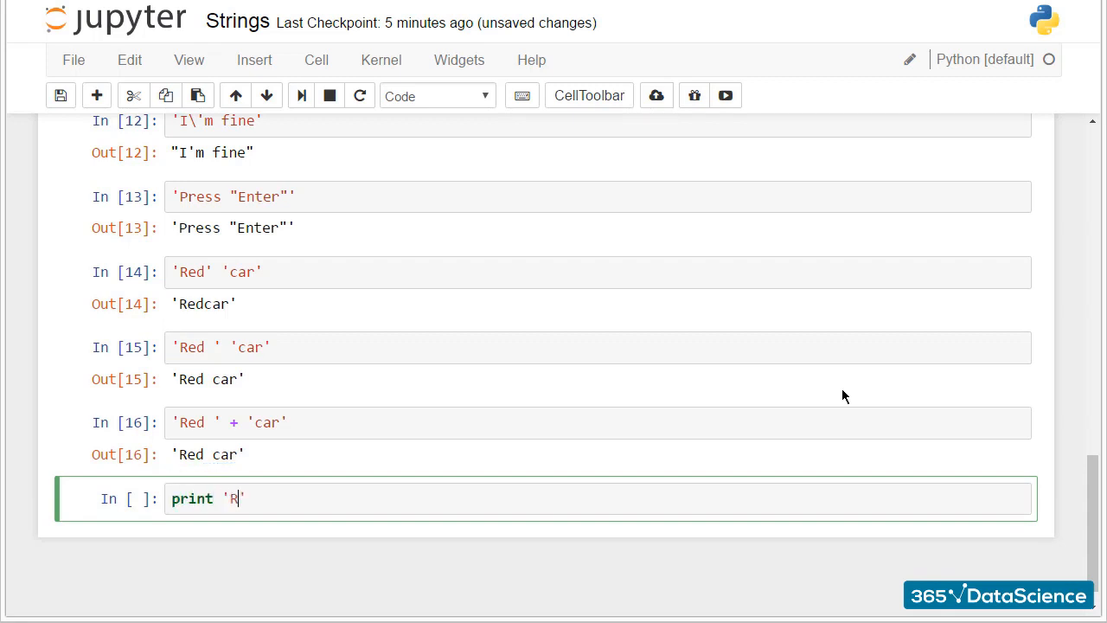
{"action": "type", "text": "ed ' + 'car'"}
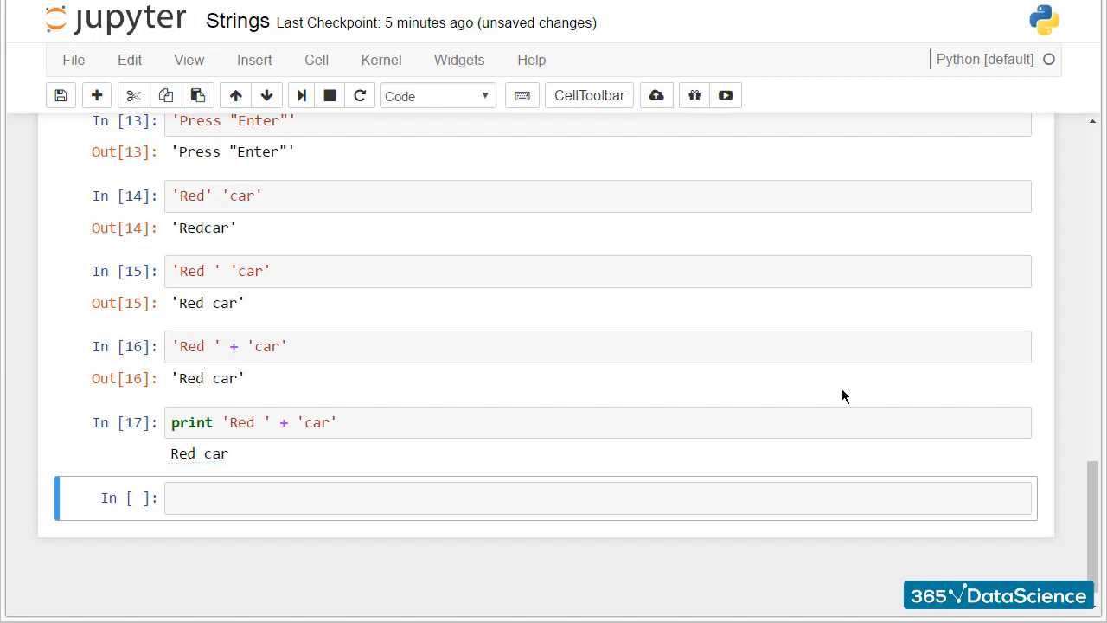
- Run print 'Red', 'car' to output Red car, then begin the next cell
{"action": "type", "text": "print 'R'"}
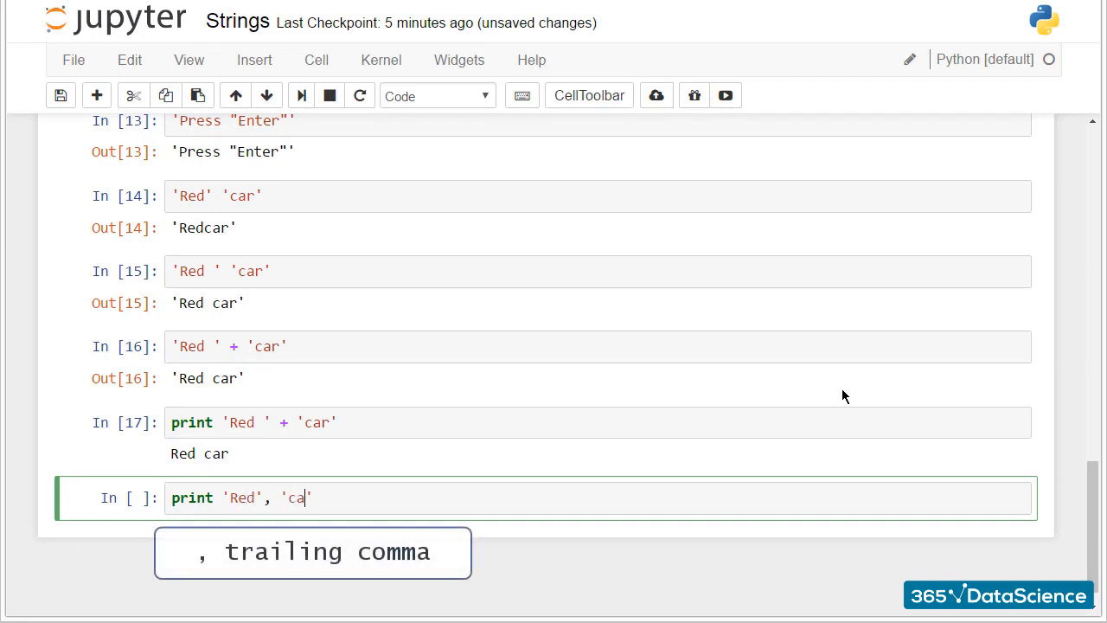
{"action": "type", "text": "r'"}
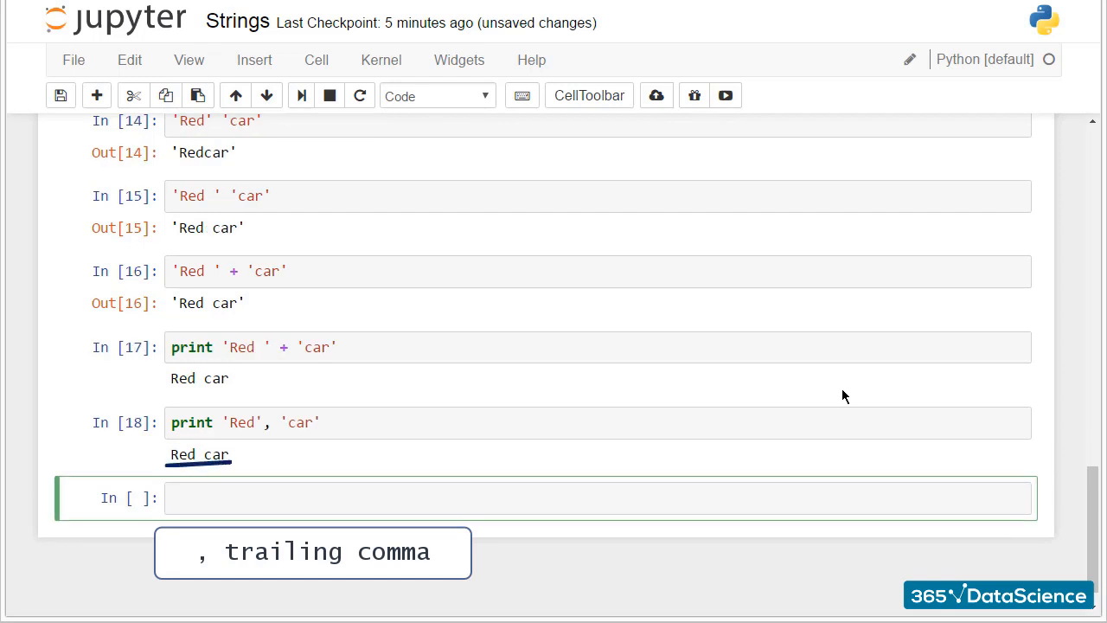
{"action": "type", "text": "p"}
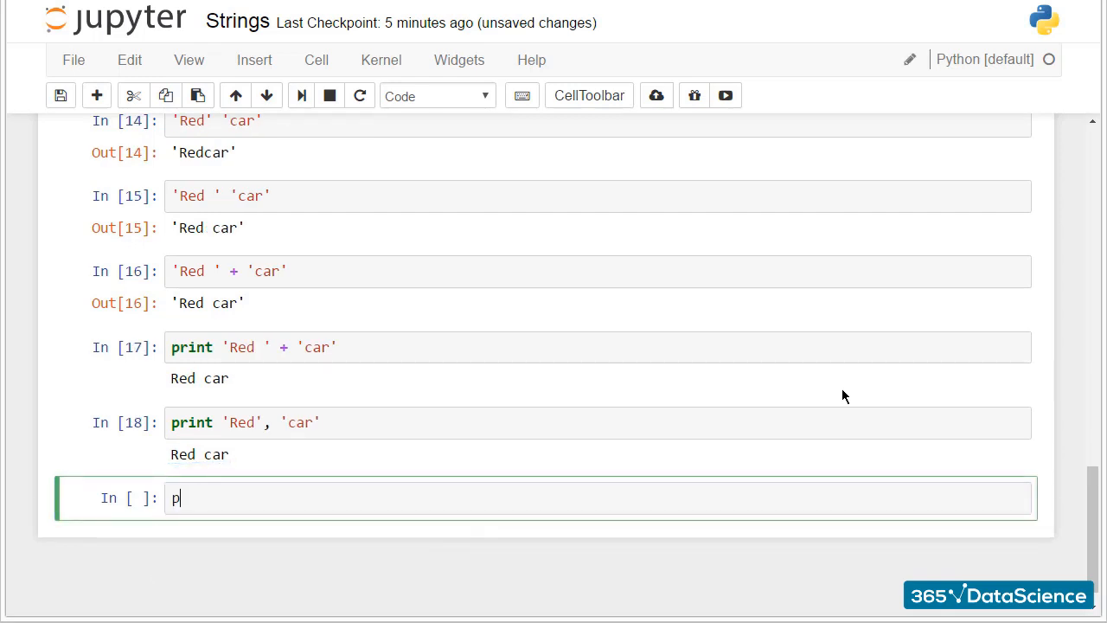
- Run print 3, 5 outputting 3 5, then type 3, 5, 6.9, 7.0, 'car'
{"action": "type", "text": "rint 3, 5"}
{"action": "type", "text": "3, 5,"}
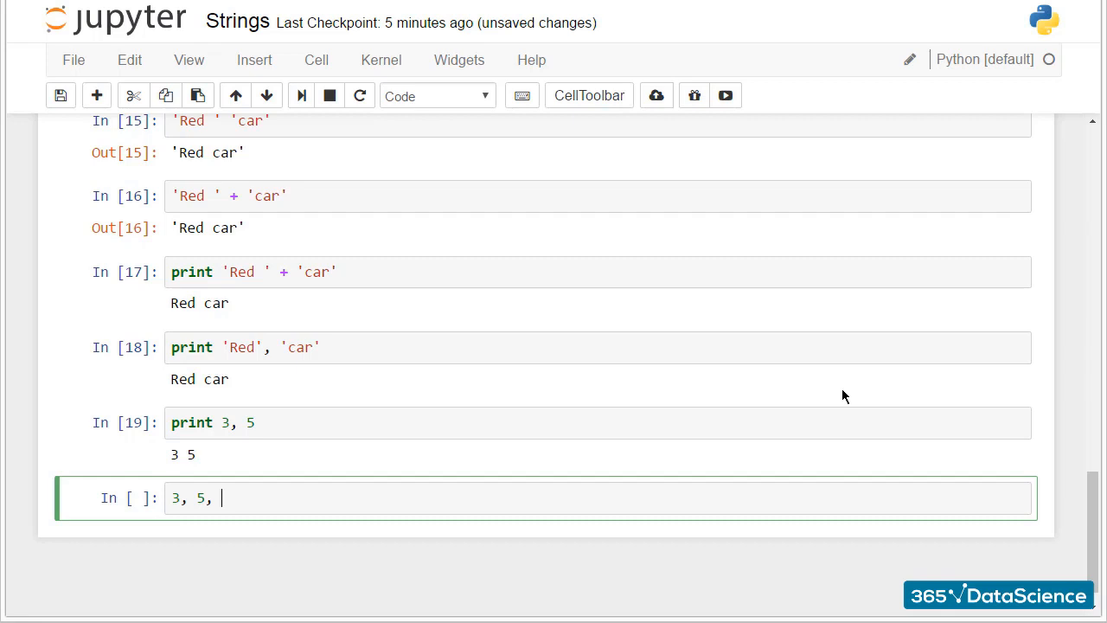
{"action": "type", "text": "6.9"}
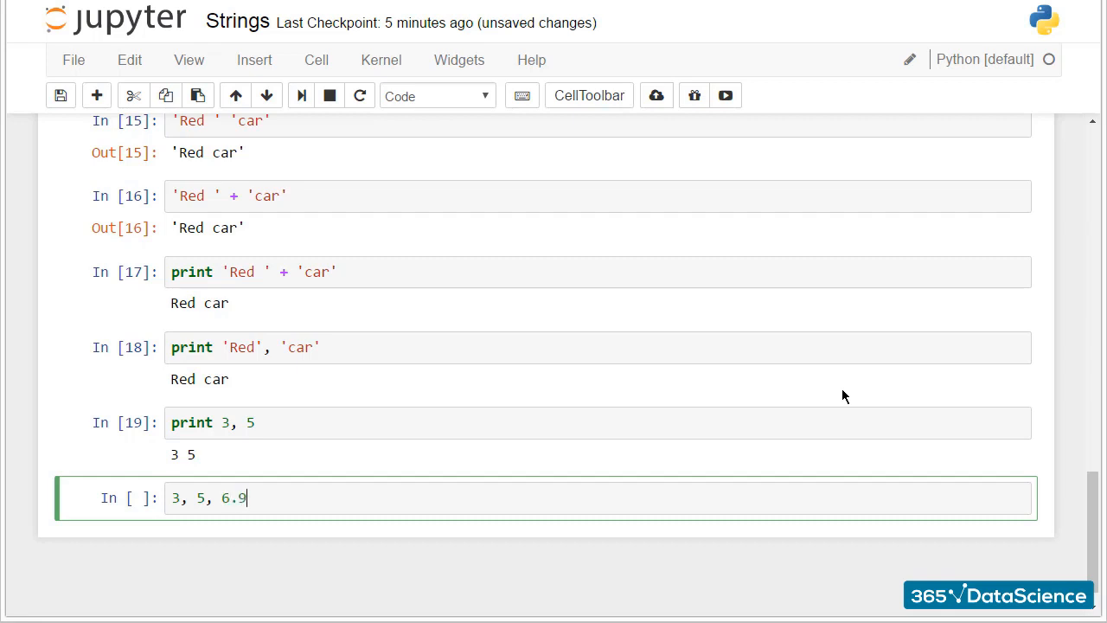
{"action": "type", "text": ", 7.0, 'car'"}
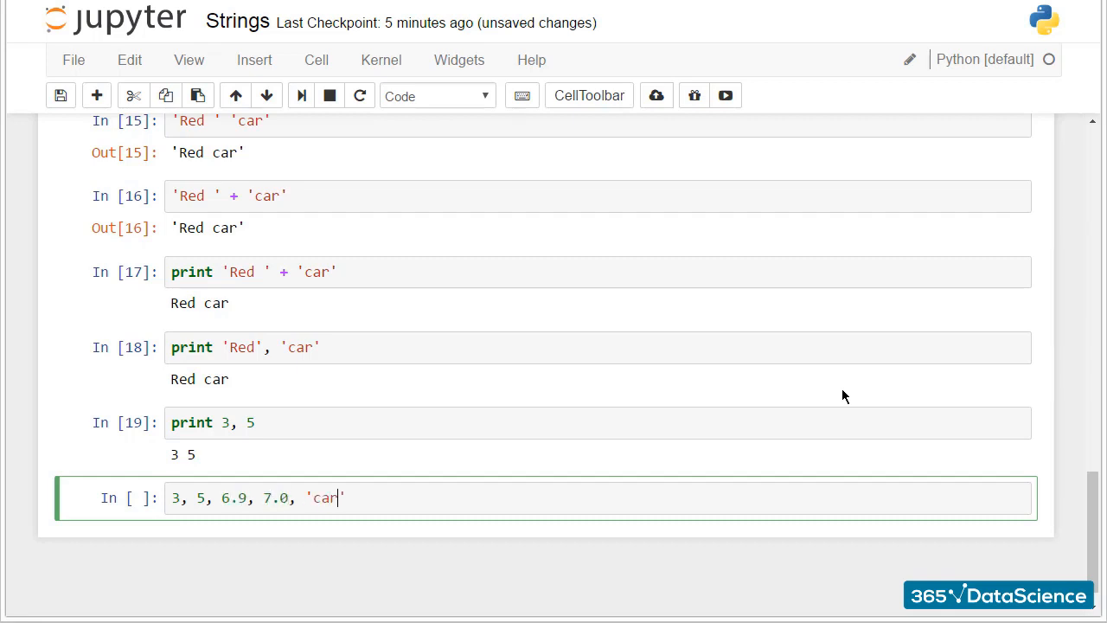